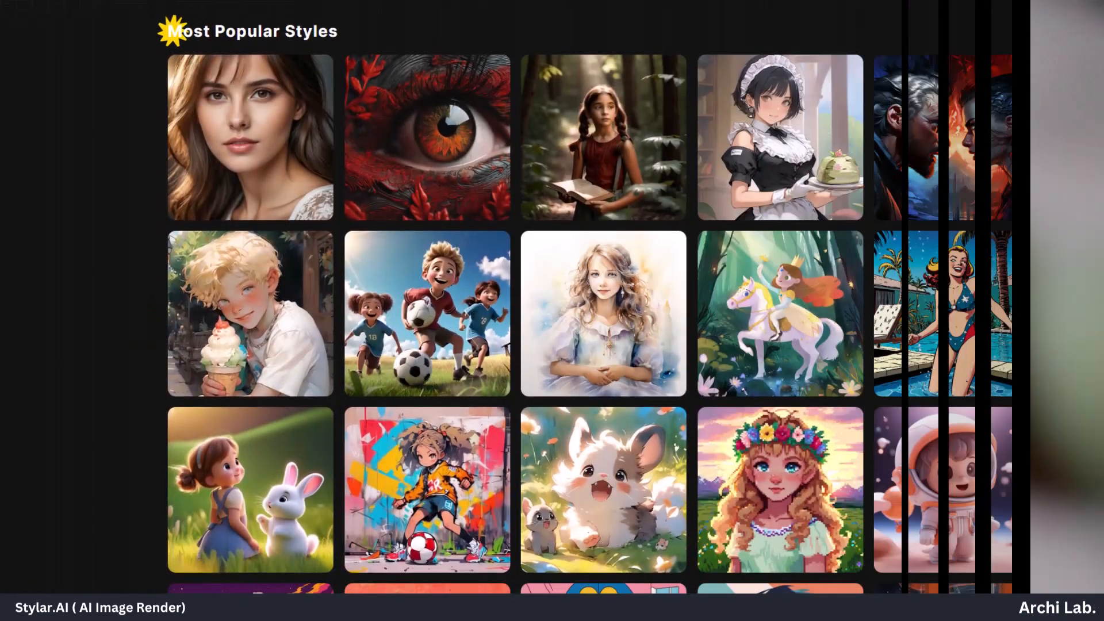
Step: Start a new blank untitled project from the Stylar home page
scroll("down", 3)
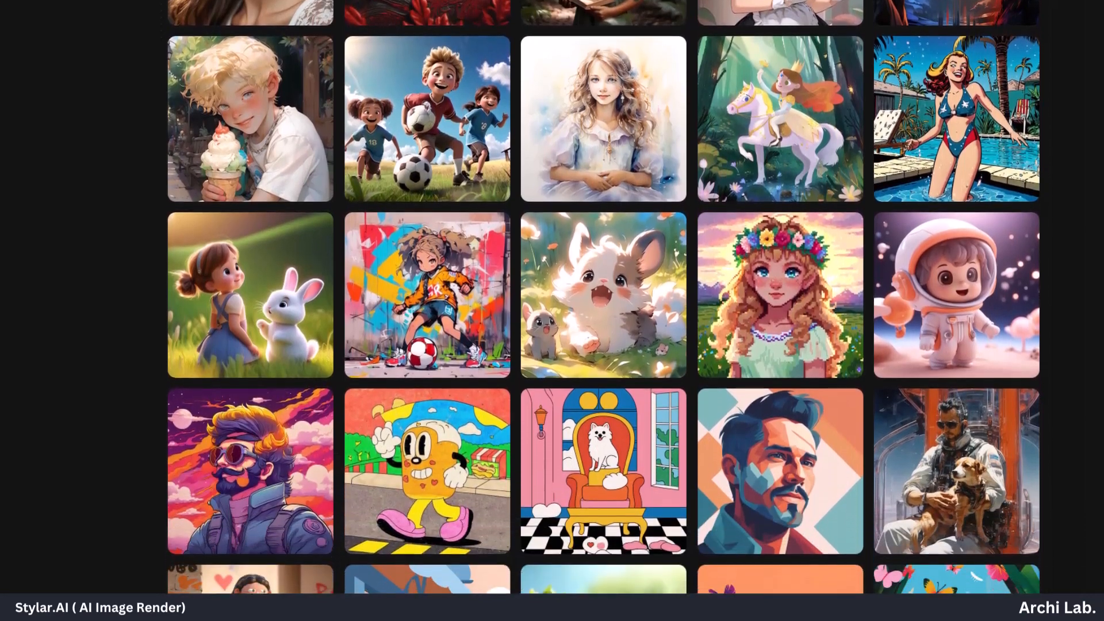
scroll("down", 3)
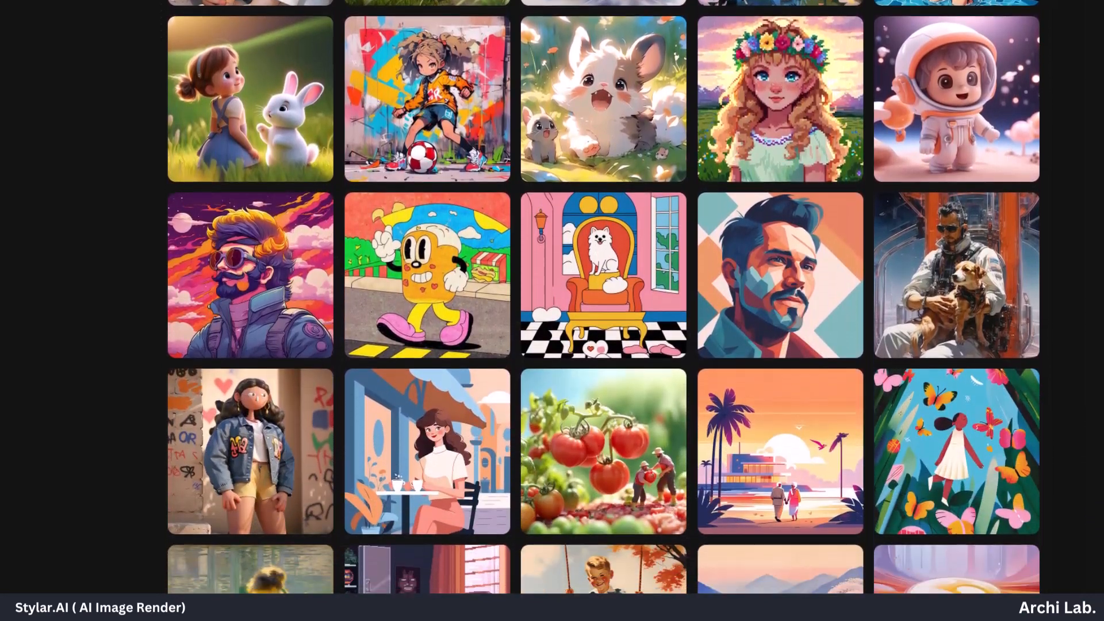
scroll("down", 3)
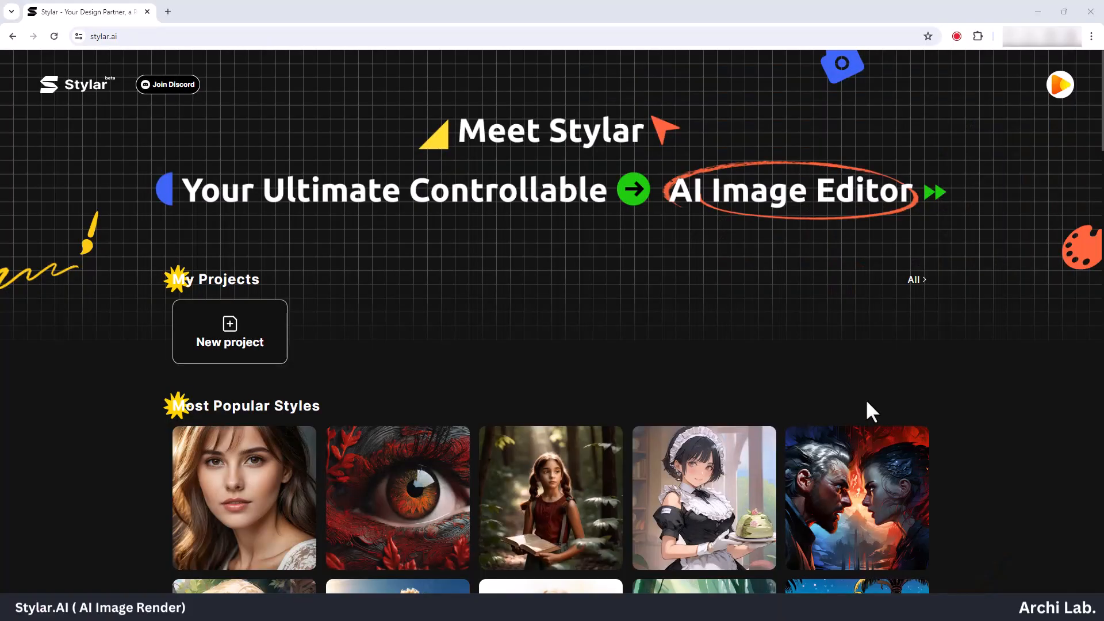
mouse_move(412, 360)
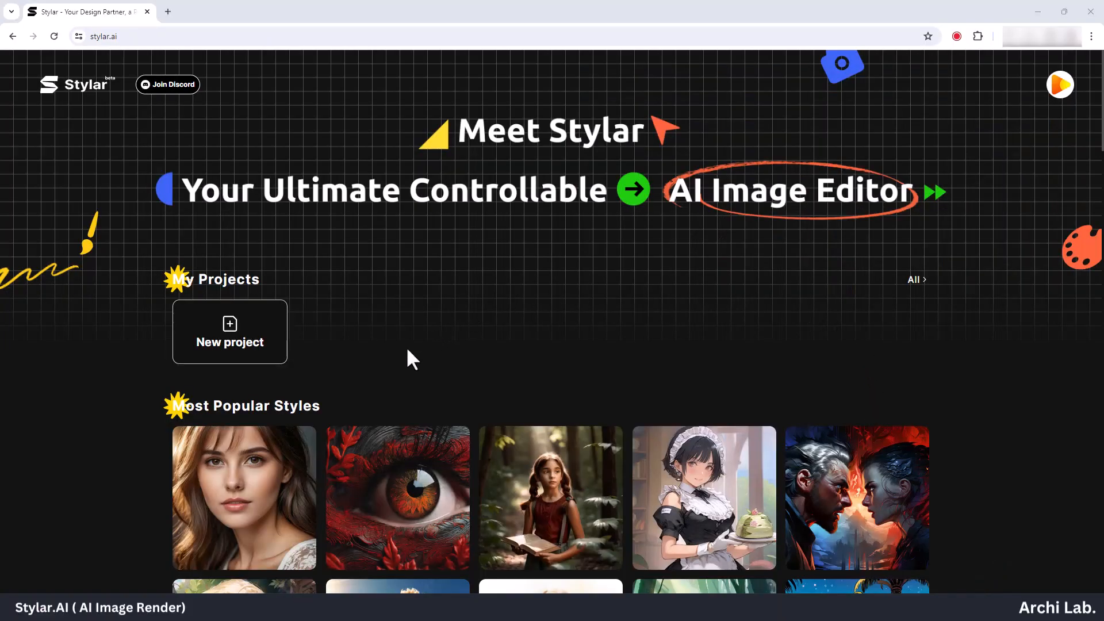
mouse_move(590, 331)
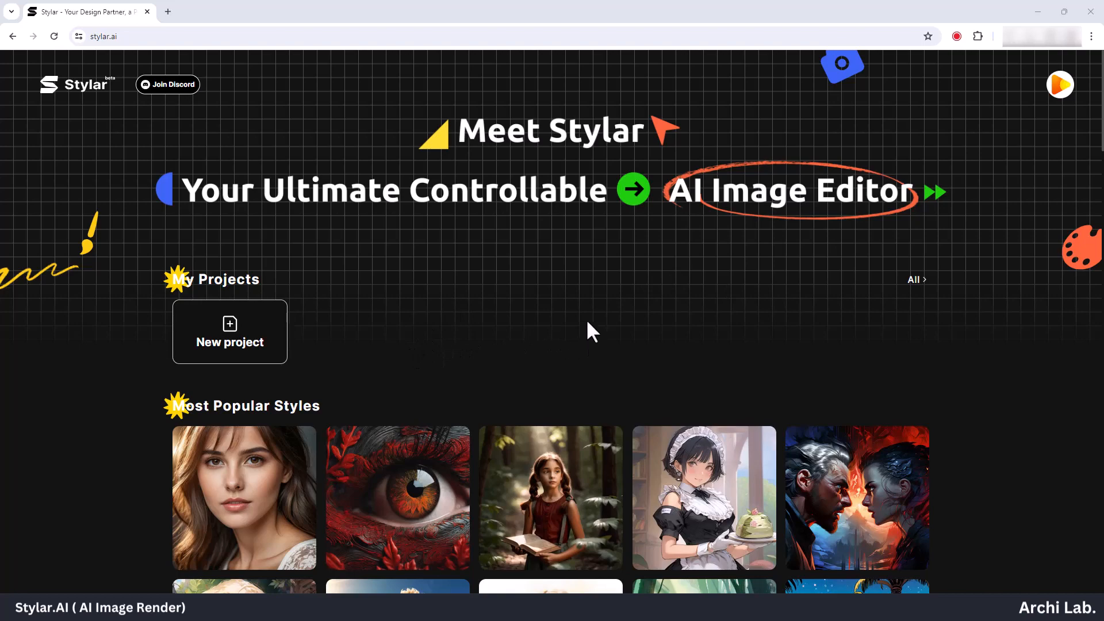
mouse_move(550, 369)
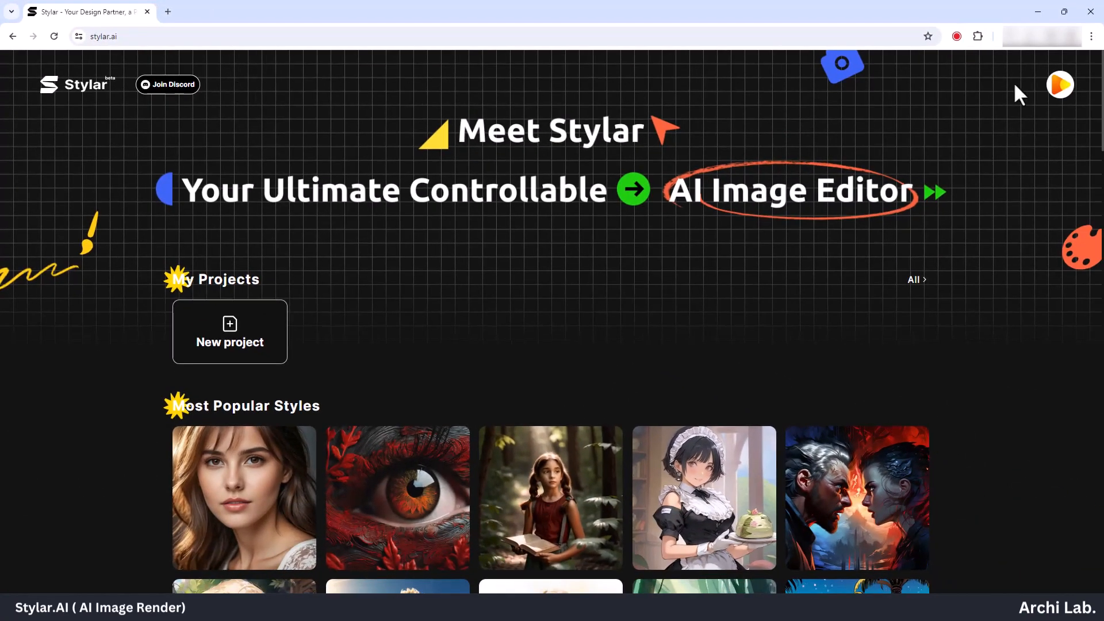
left_click(1059, 84)
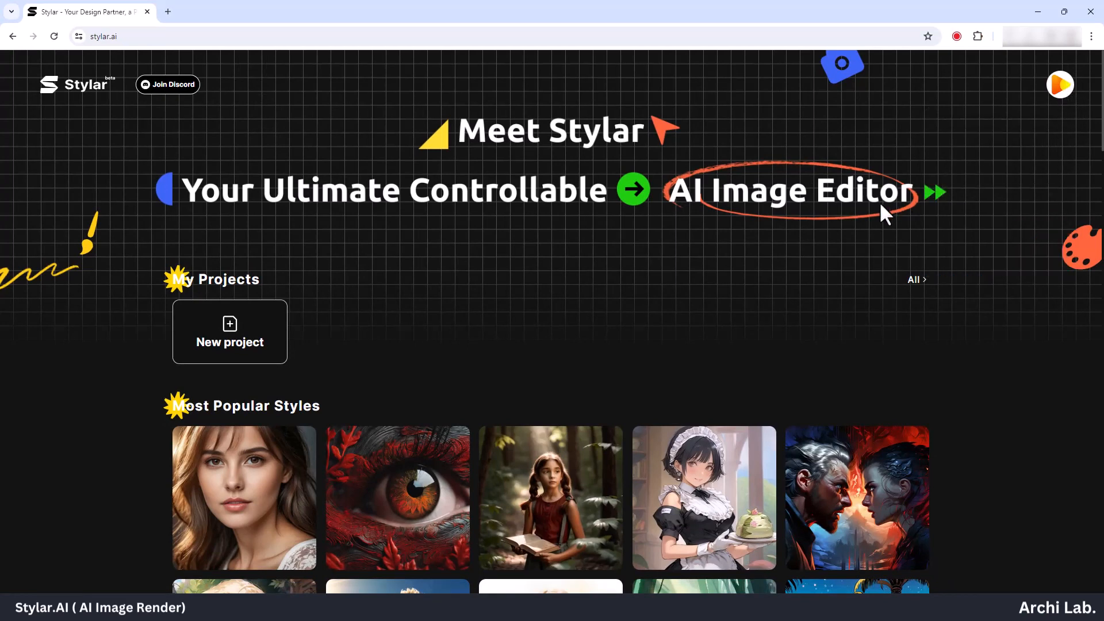
mouse_move(865, 365)
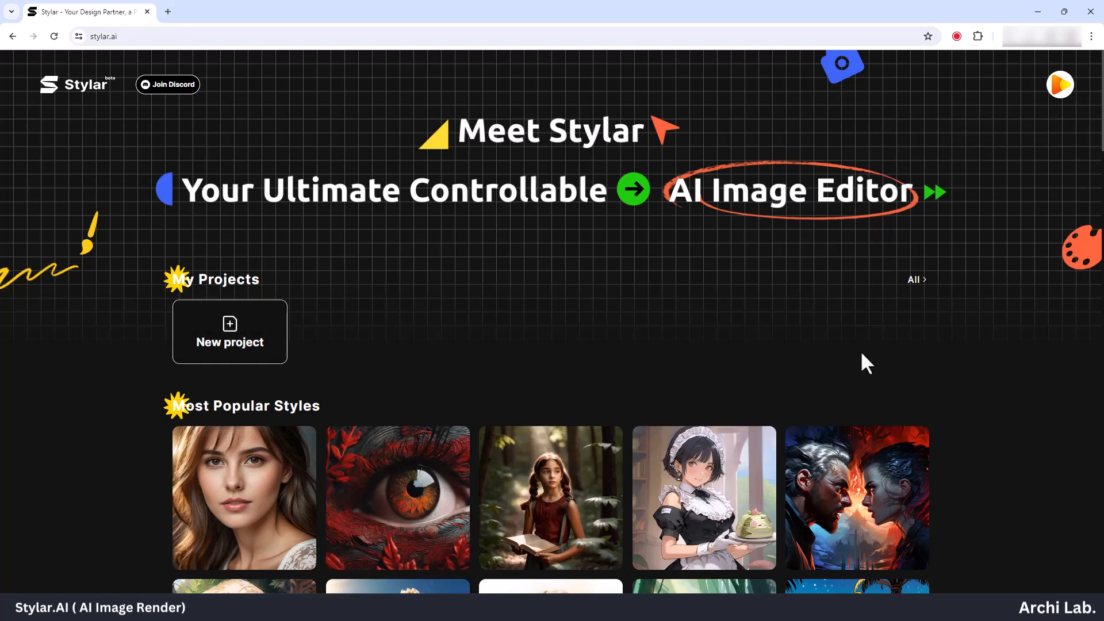
mouse_move(597, 381)
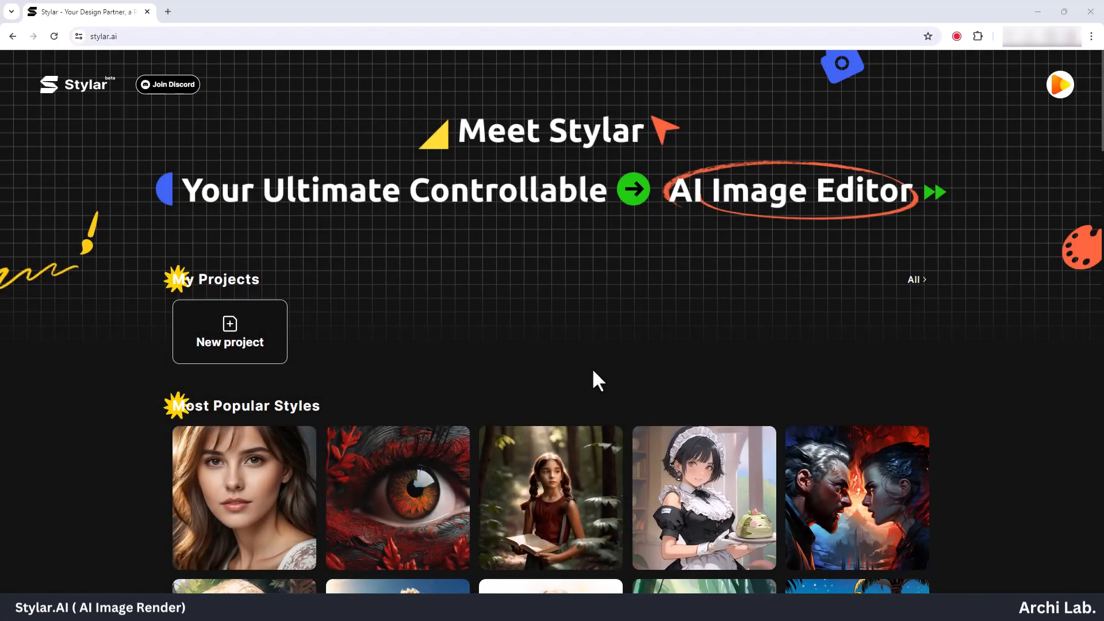
mouse_move(412, 256)
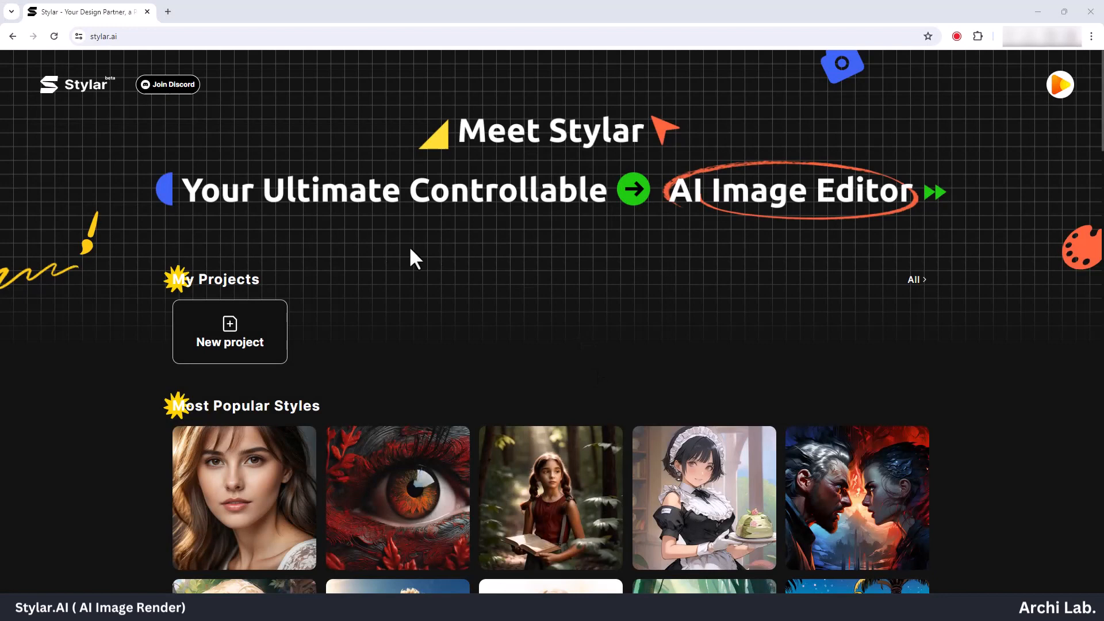
left_click(230, 332)
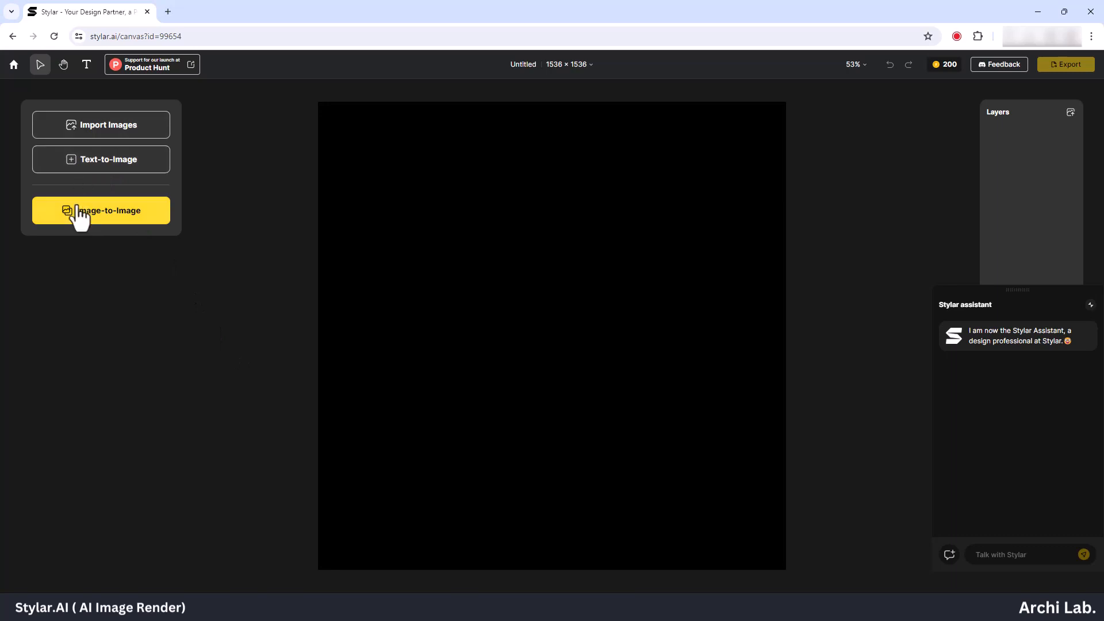
mouse_move(107, 124)
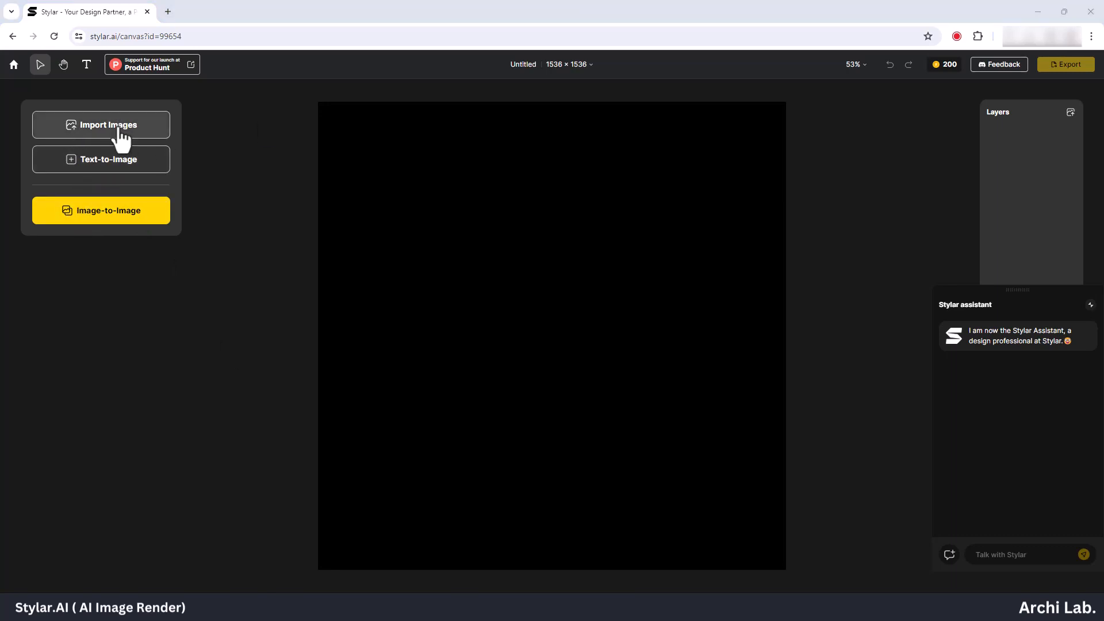
mouse_move(629, 509)
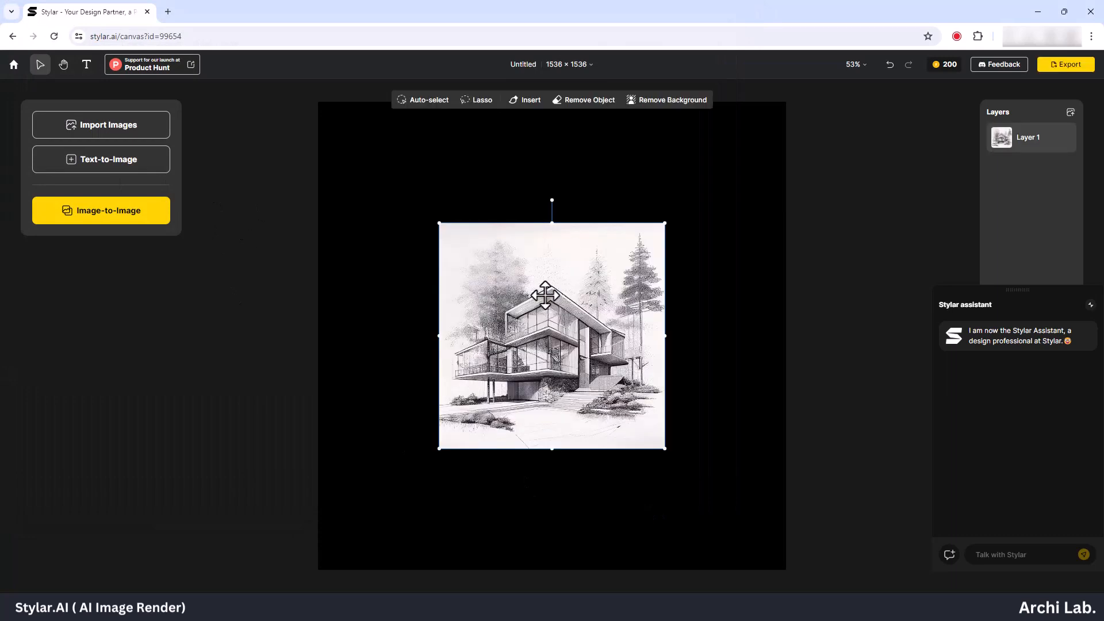
Step: Deselect the imported house sketch and bring up the project name and canvas settings
left_click(455, 265)
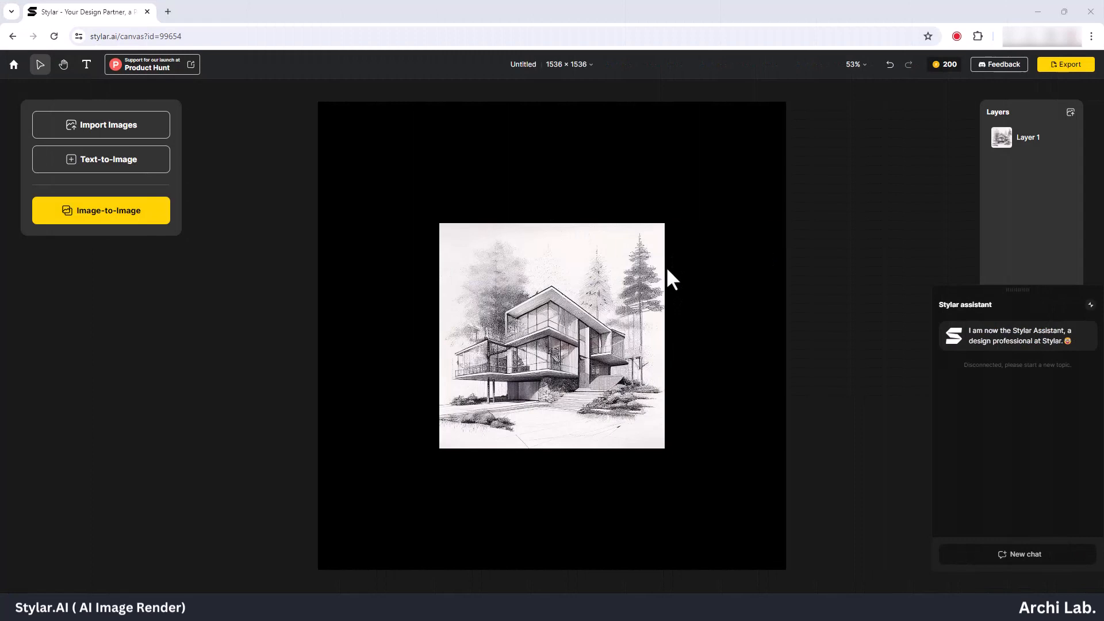
left_click(553, 65)
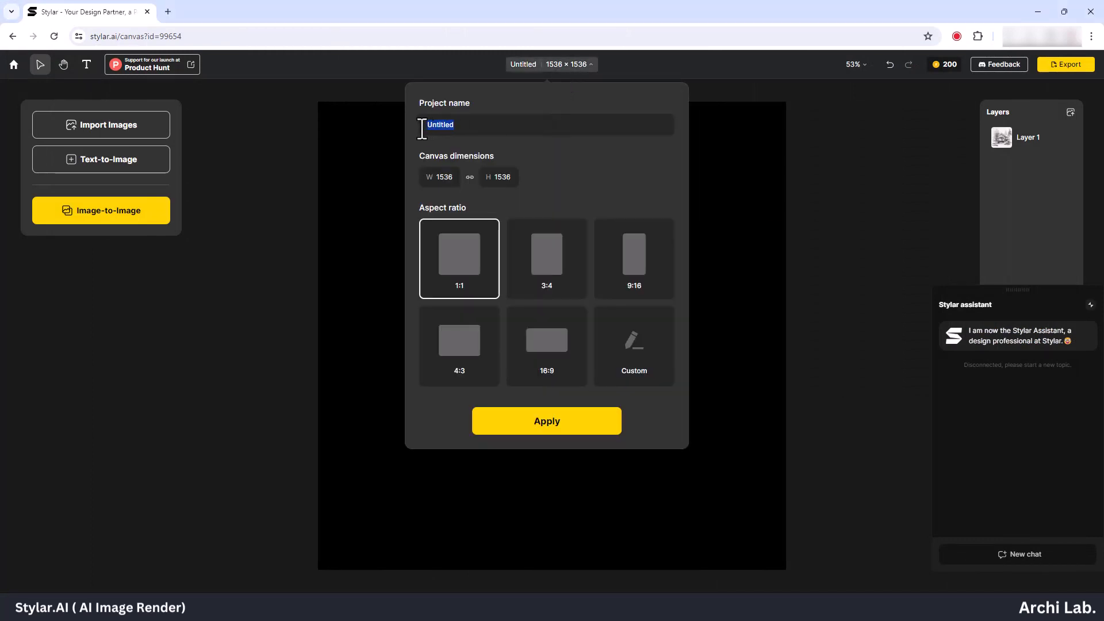
Step: Name the project My Render and apply a 1000 × 1000 canvas size
type("My")
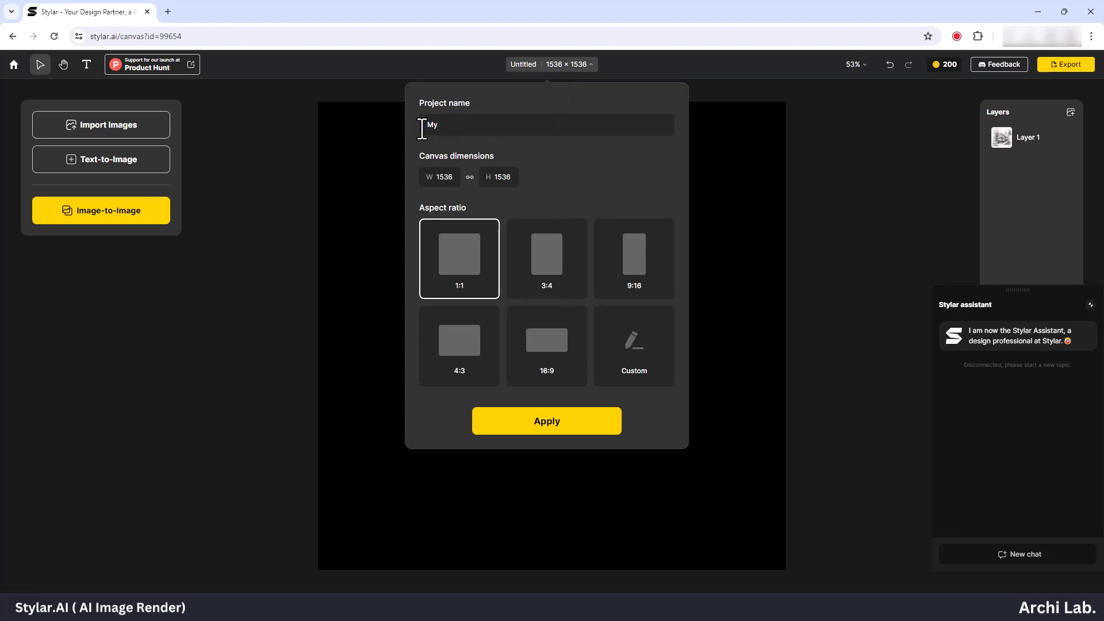
type("Render")
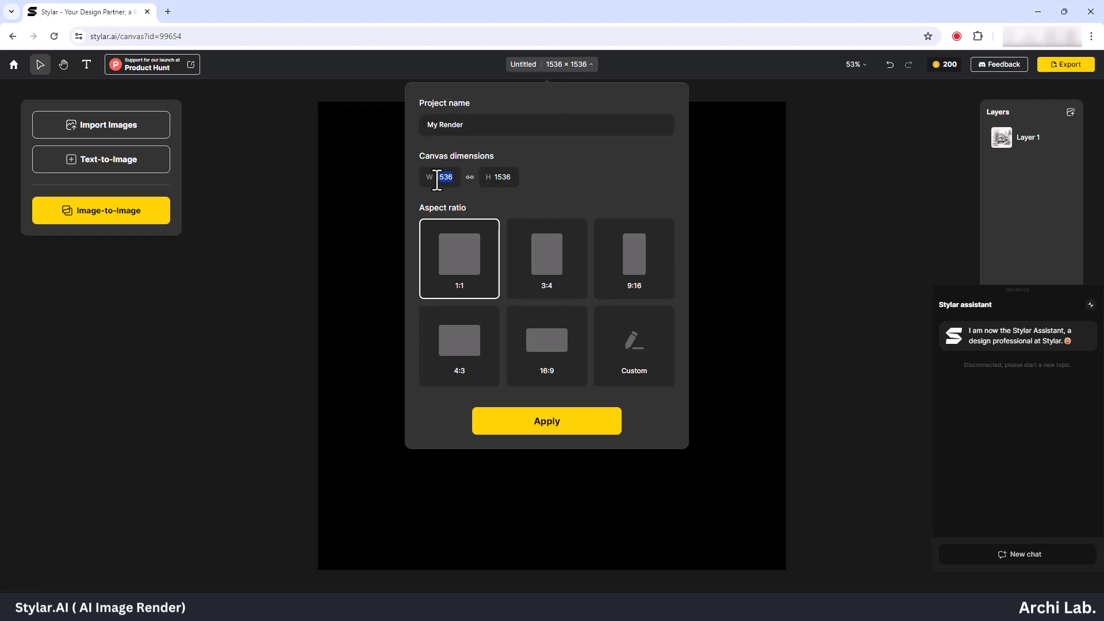
type("1000")
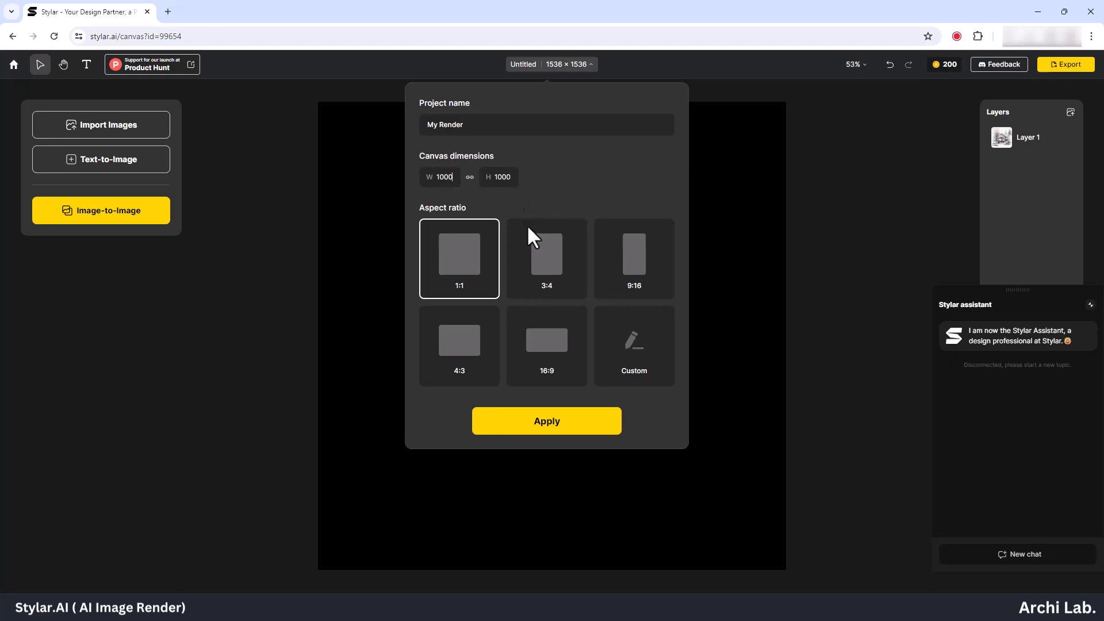
left_click(546, 420)
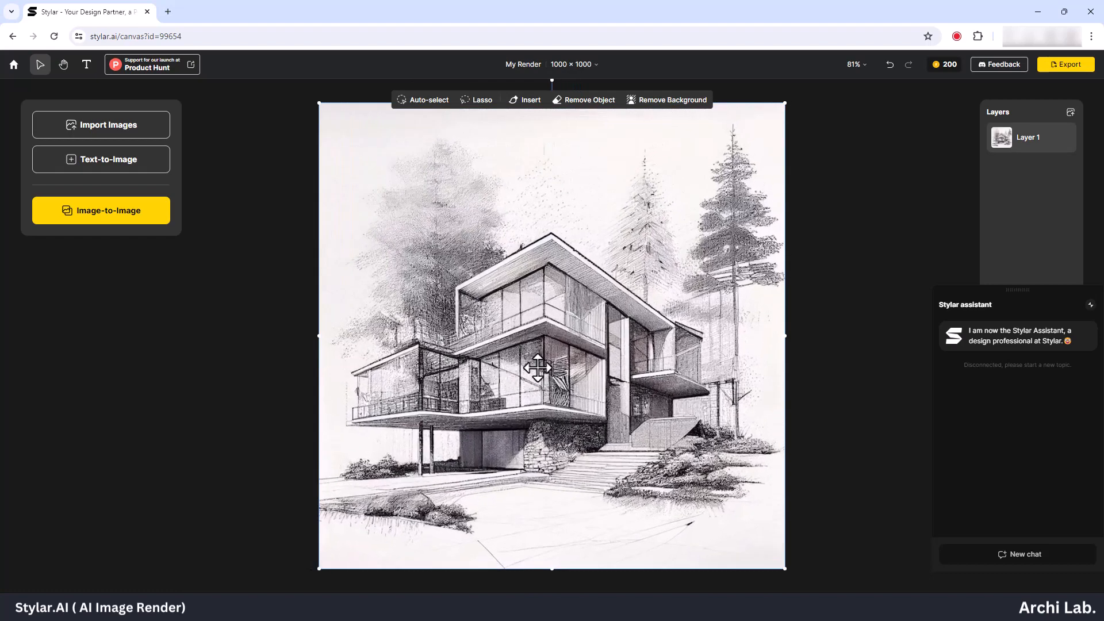
left_click(823, 341)
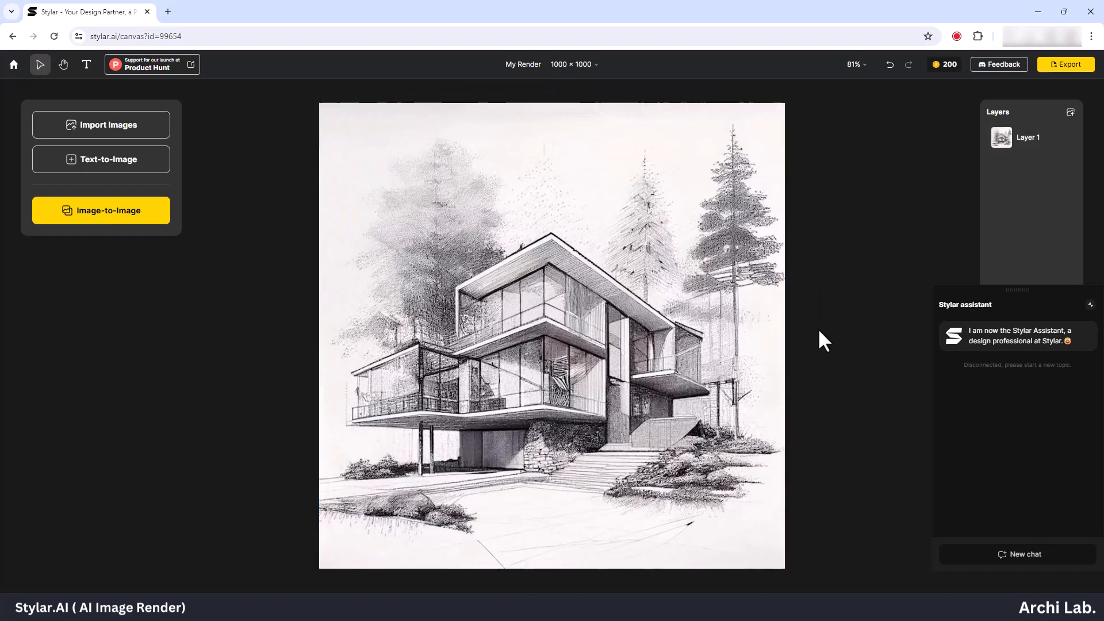
mouse_move(570, 245)
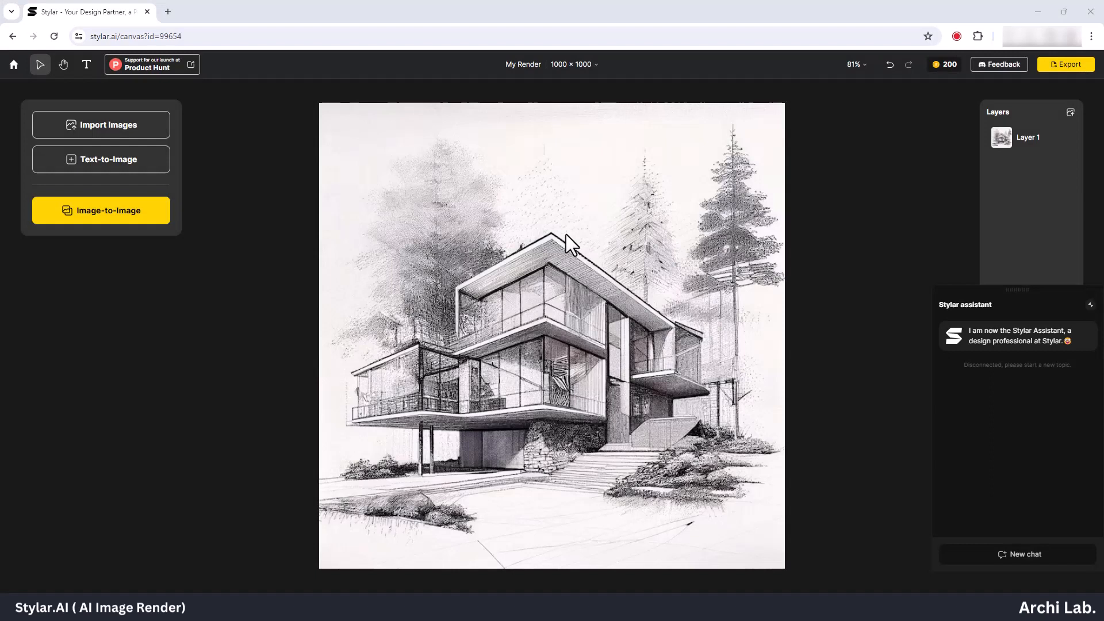
mouse_move(280, 156)
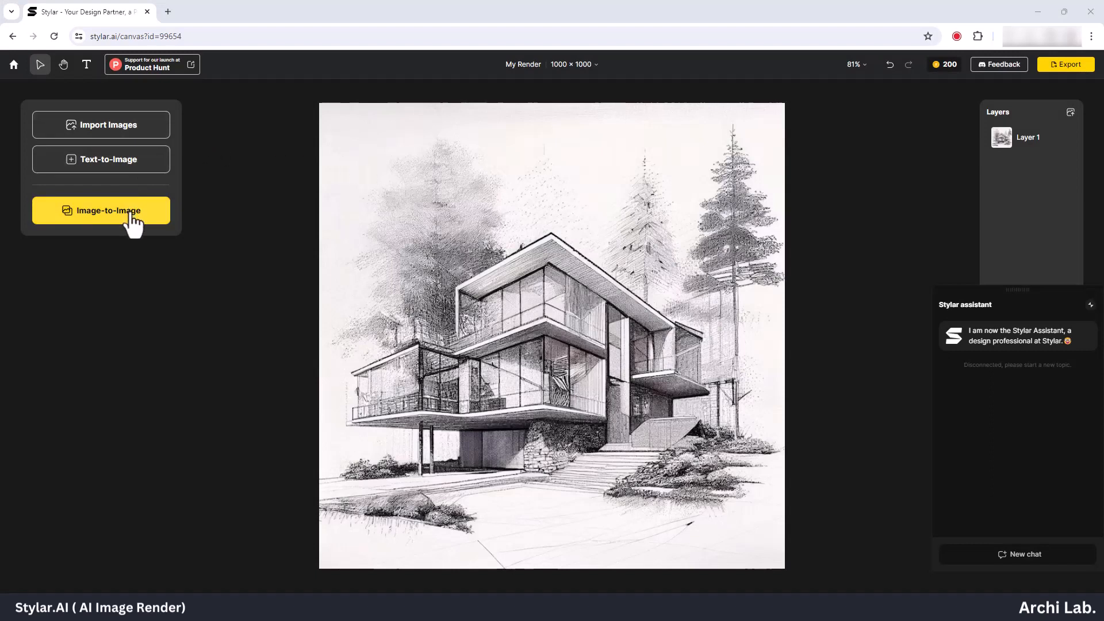
Step: In image-to-image, prompt "Realistic High Quality" and Stylarize the sketch into realistic renders
left_click(101, 211)
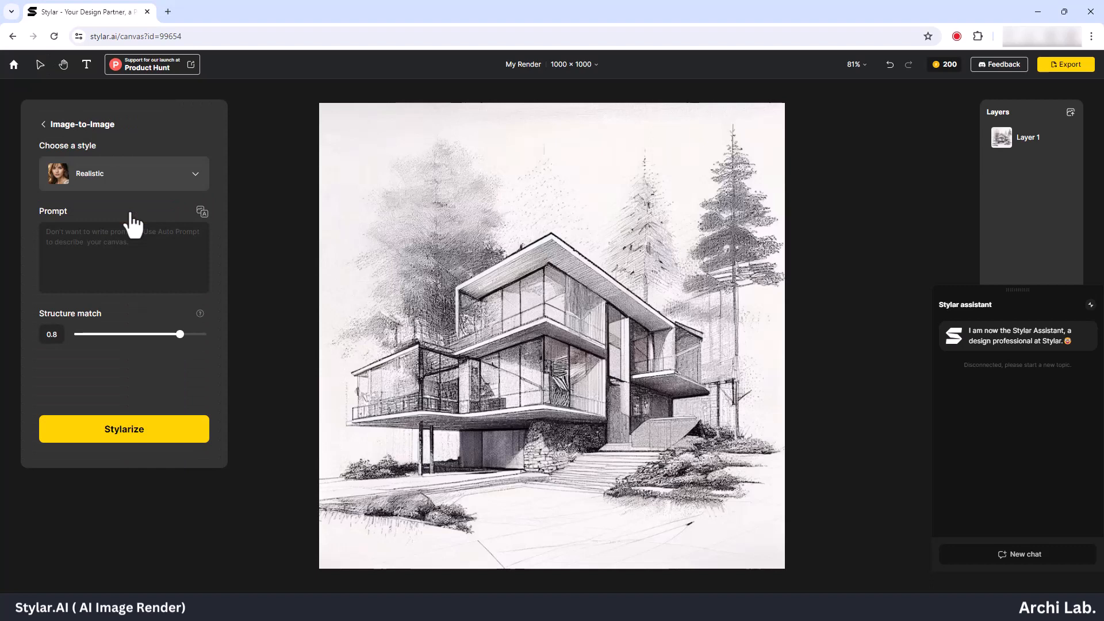
mouse_move(205, 365)
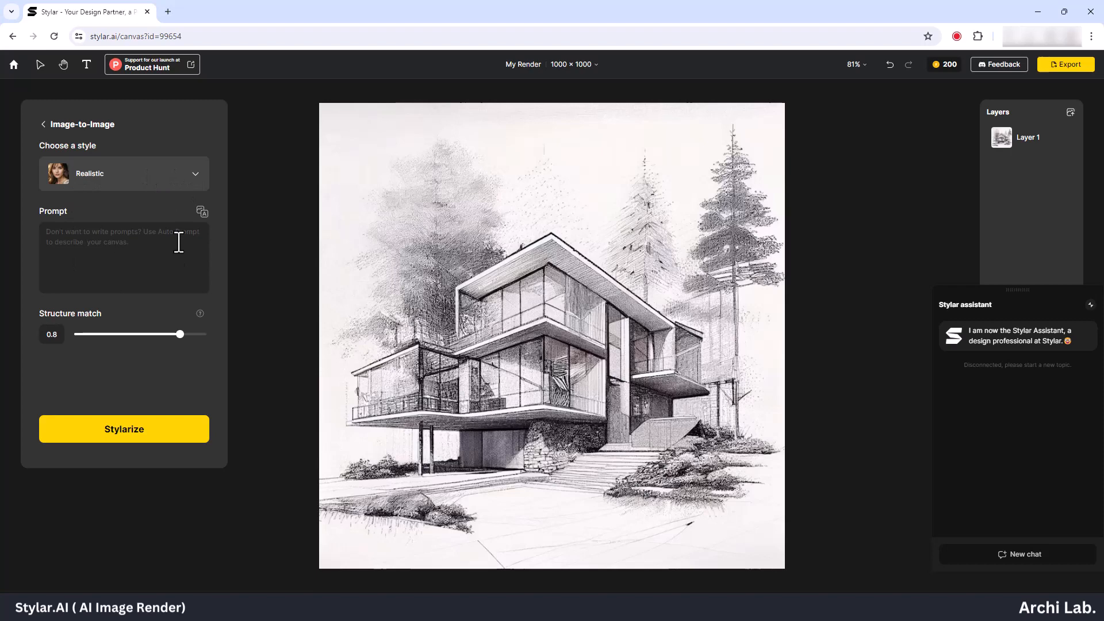
mouse_move(527, 280)
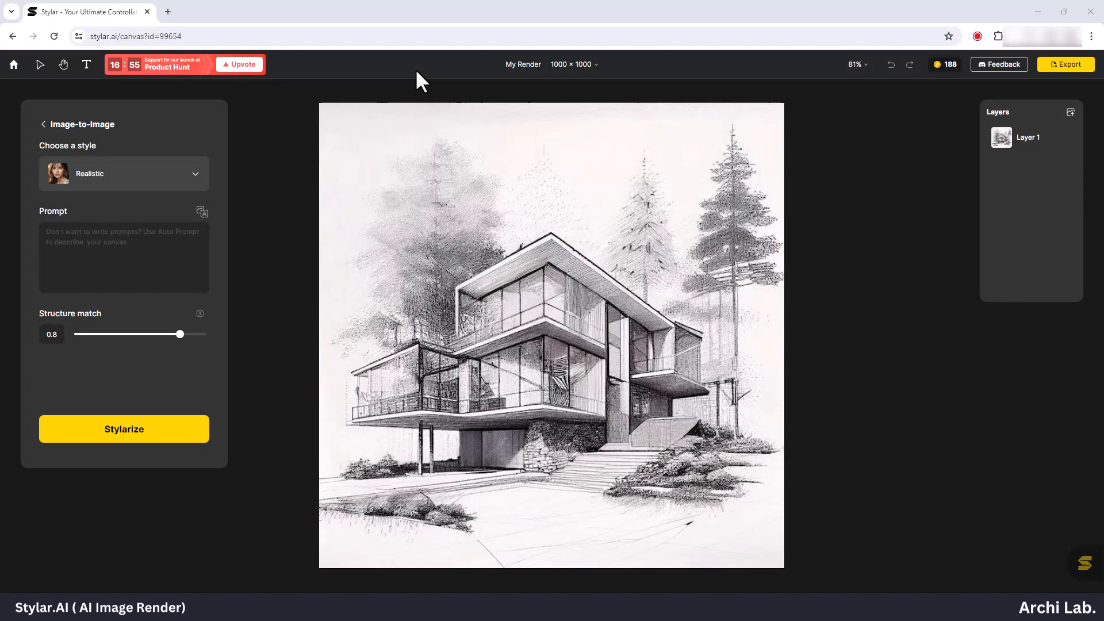
left_click(123, 257)
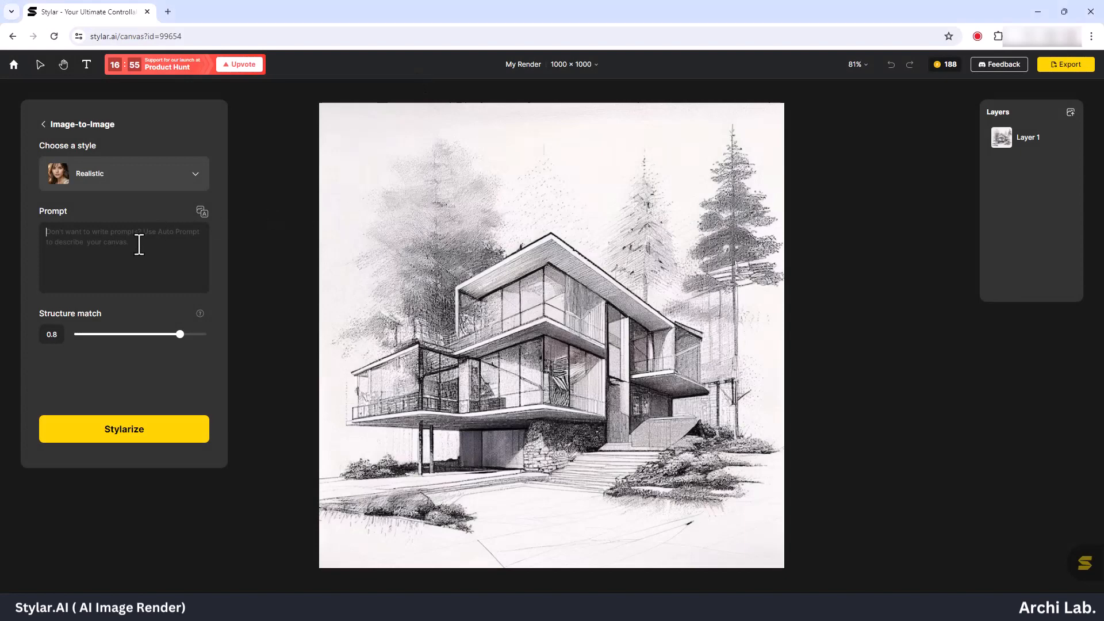
type("Realistic H")
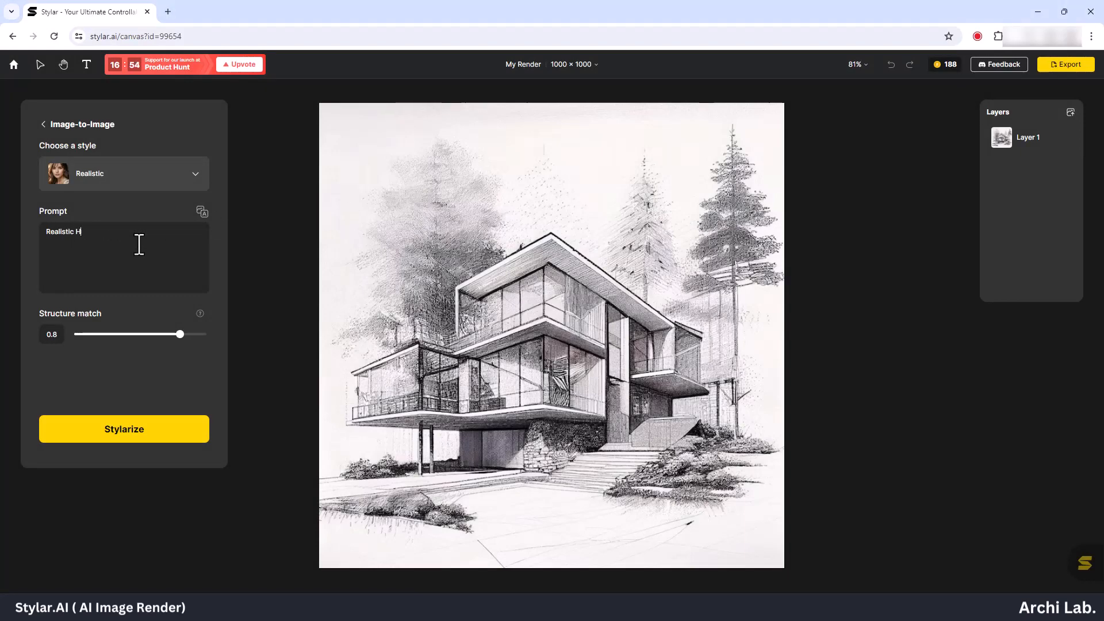
type("igh Quality")
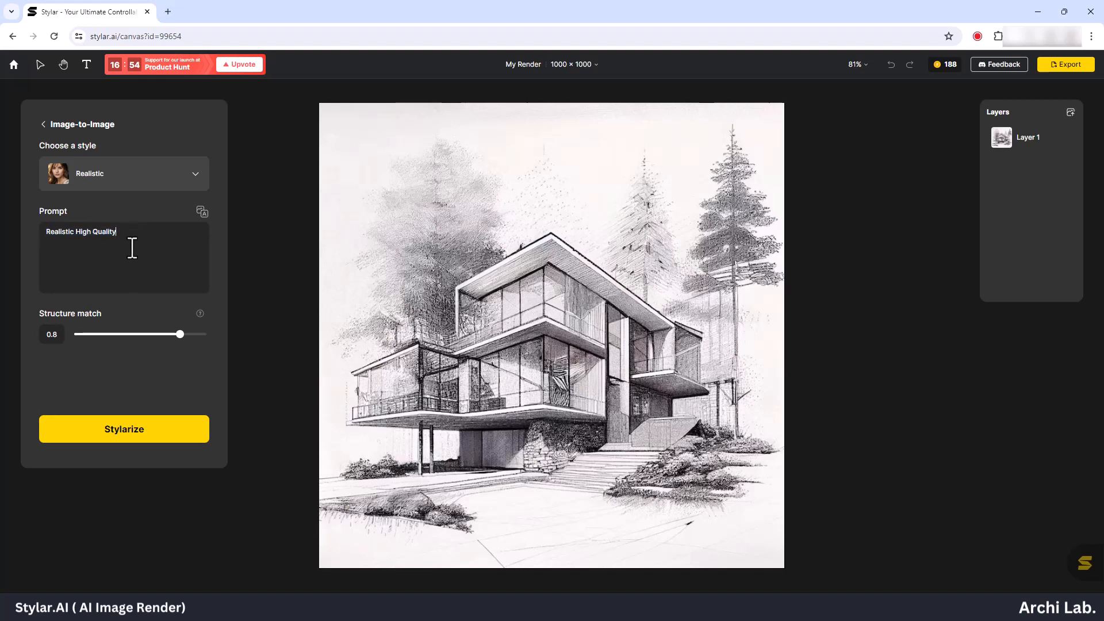
mouse_move(200, 313)
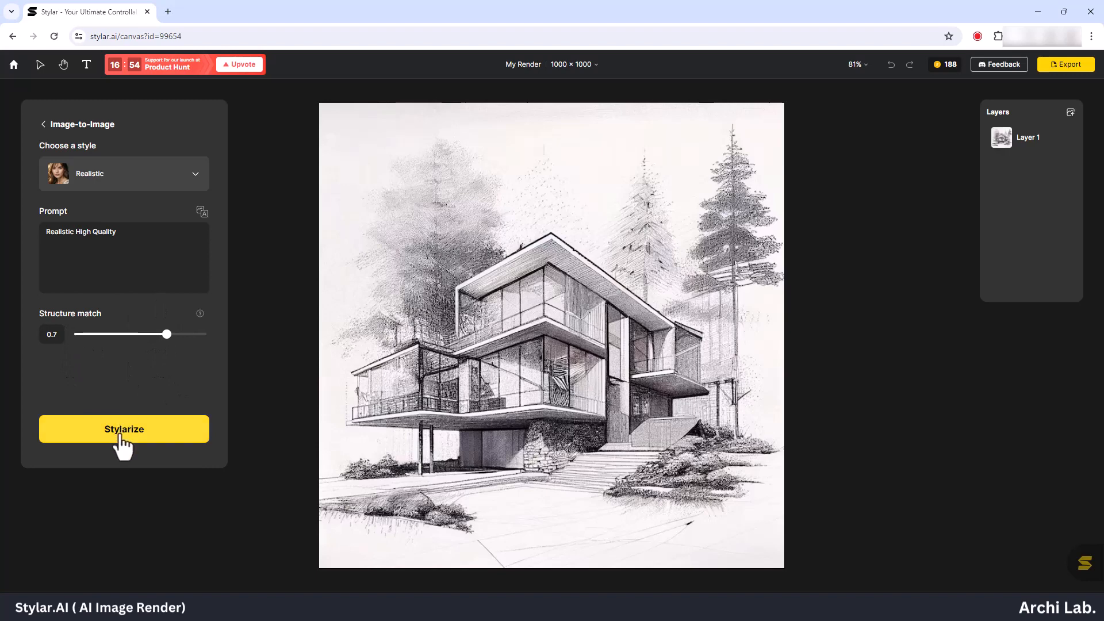
left_click(123, 429)
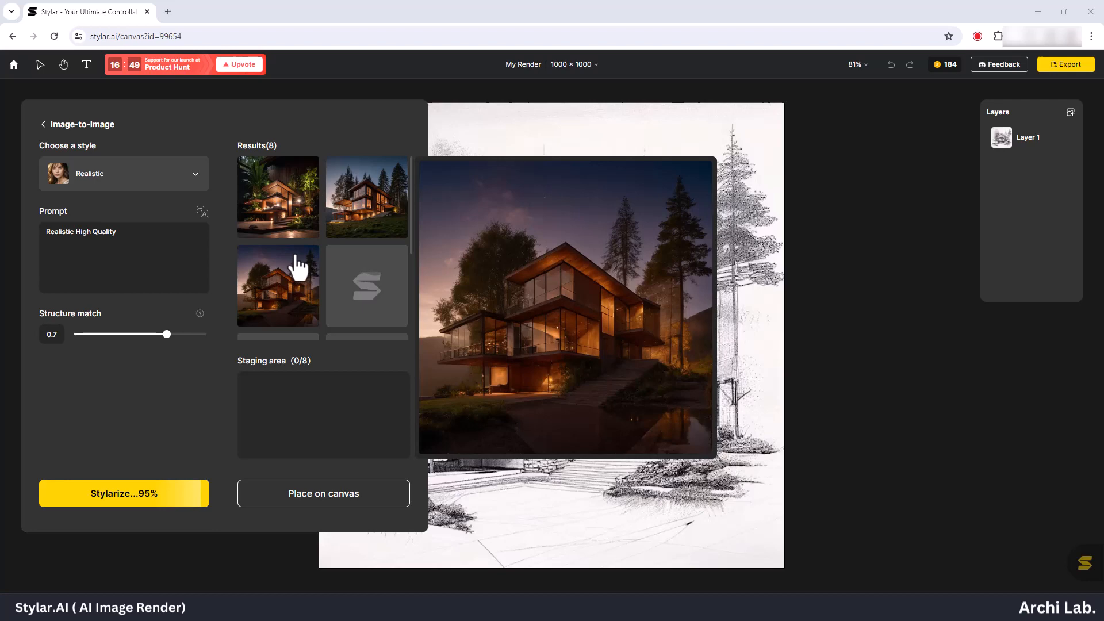
Step: Preview the results, stage the grassy hillside dusk render and place it on the canvas
left_click(366, 196)
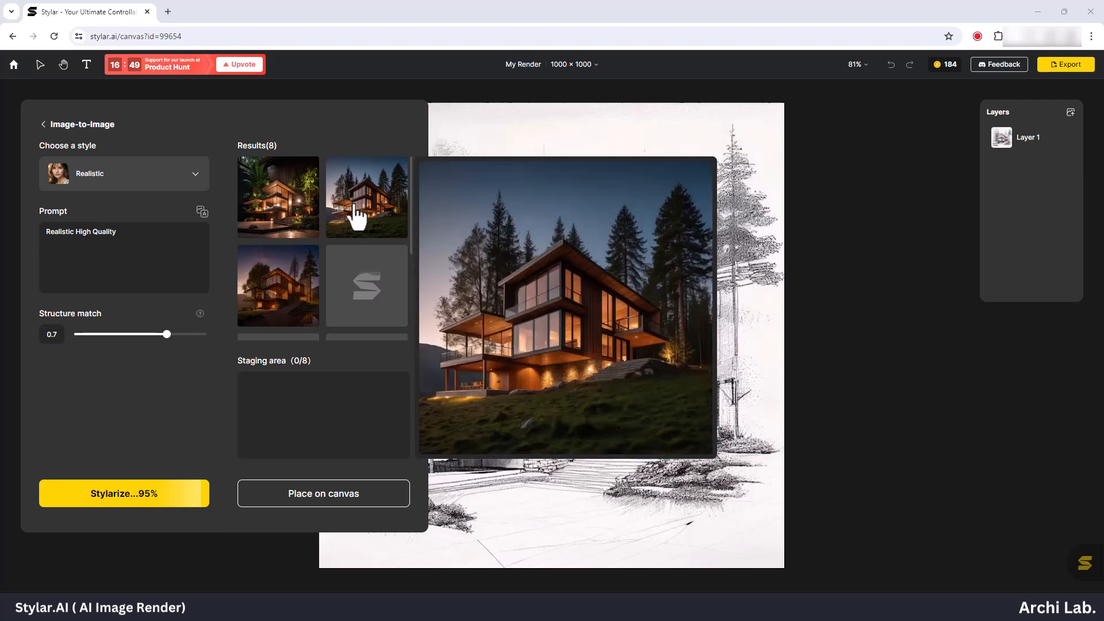
left_click(277, 195)
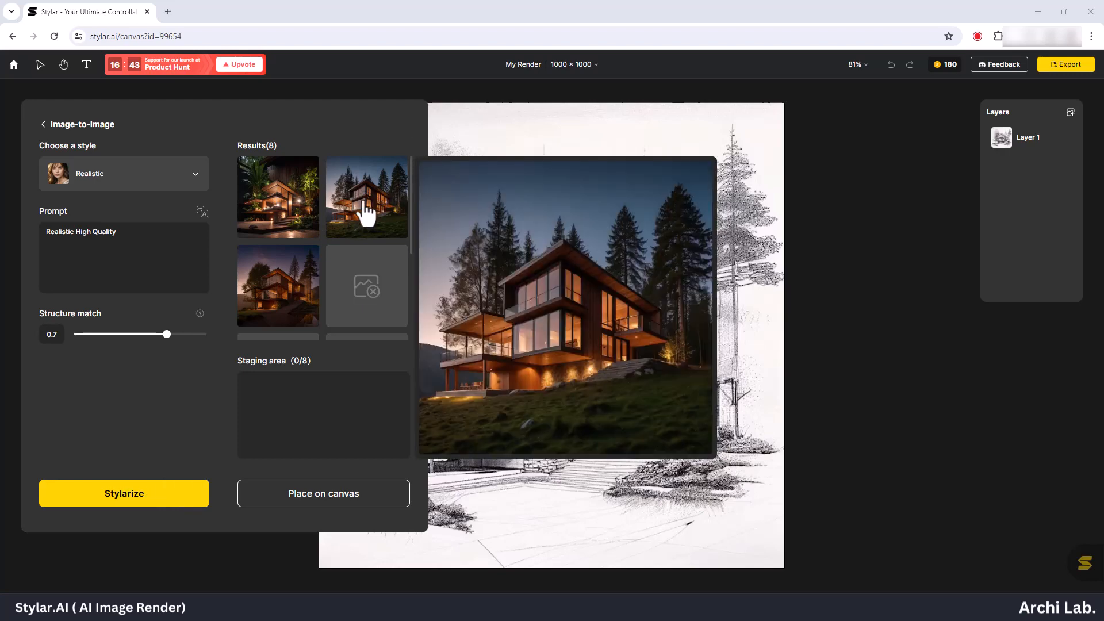
left_click(365, 197)
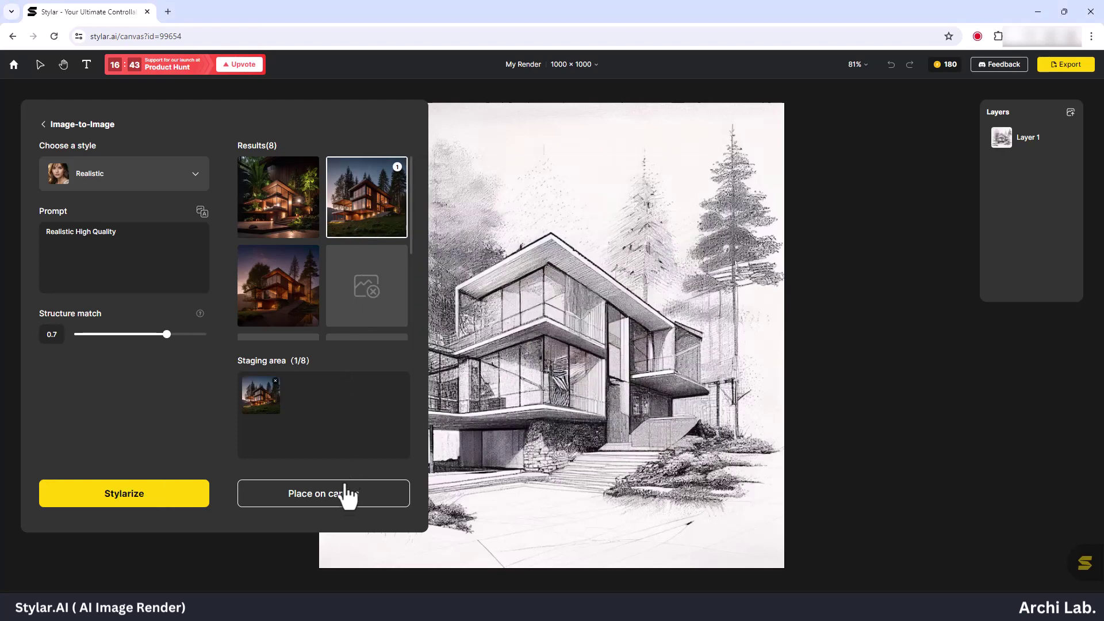
left_click(323, 494)
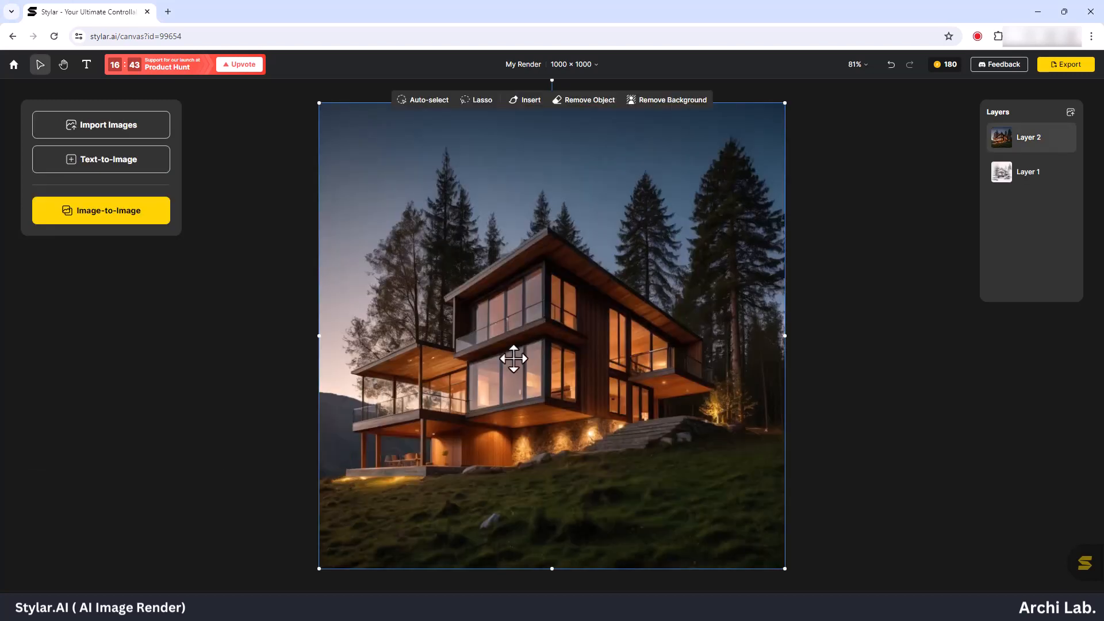
mouse_move(857, 248)
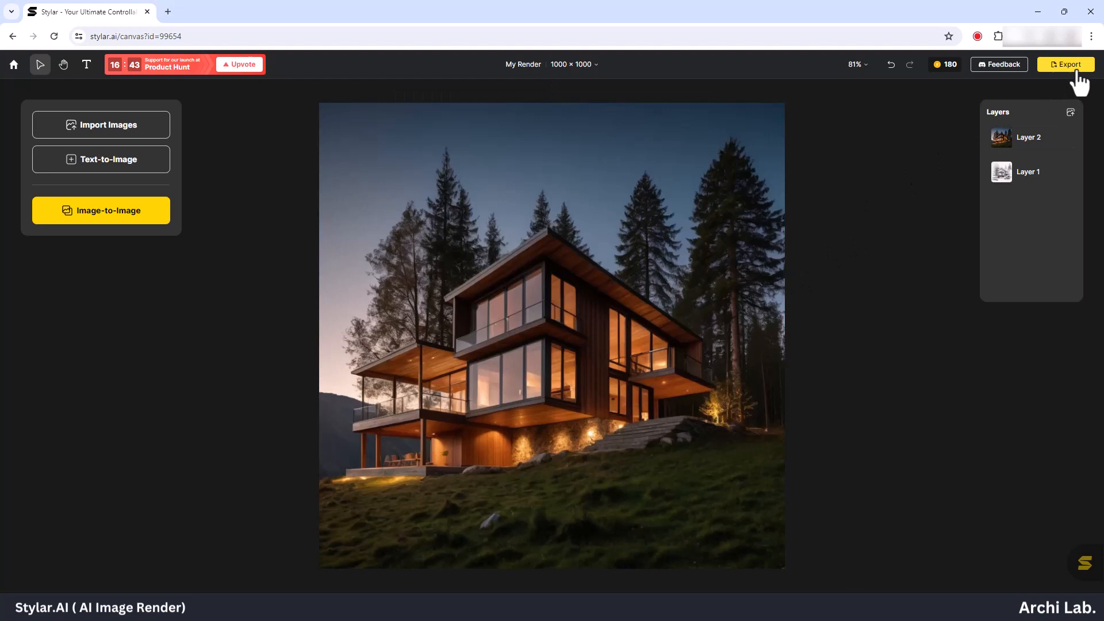
Step: Export the dusk render and save it to Downloads as My Render PNG
left_click(1064, 64)
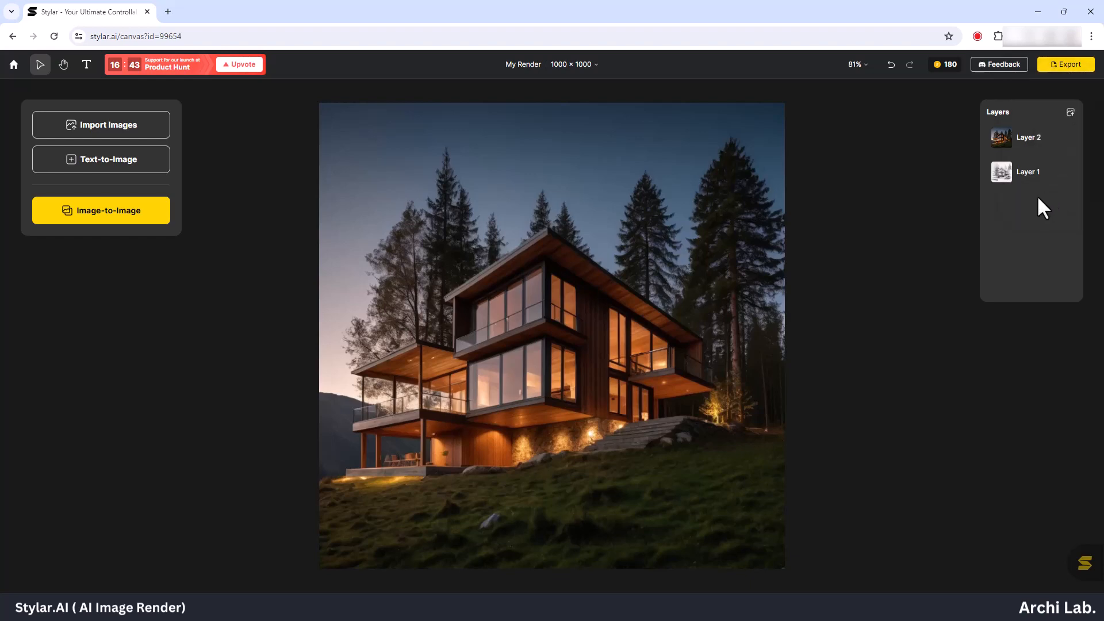
left_click(1064, 65)
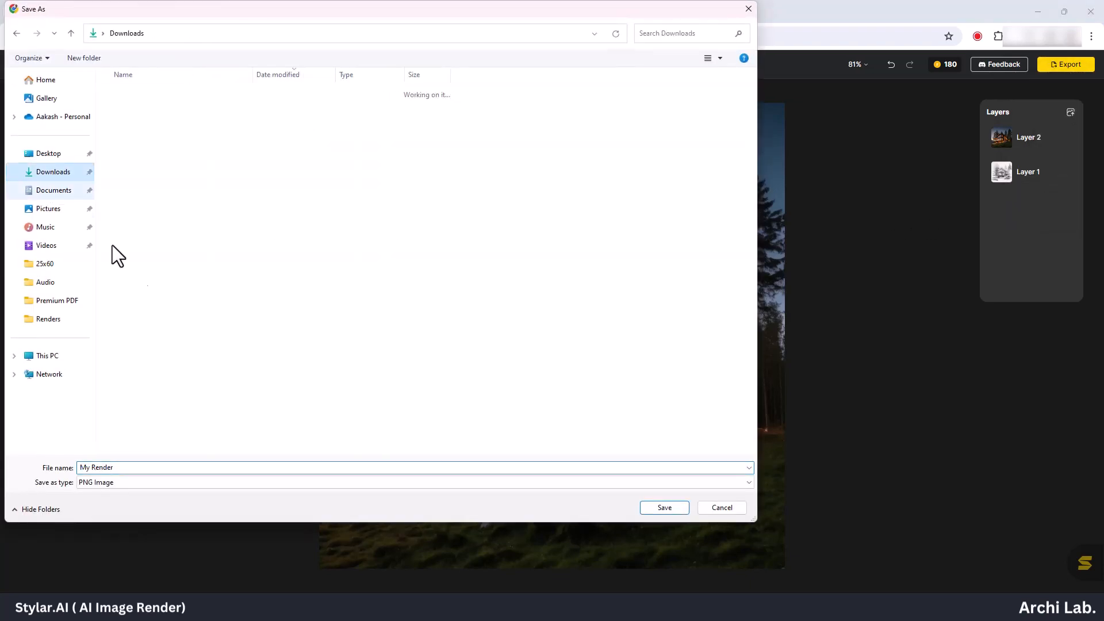
left_click(662, 507)
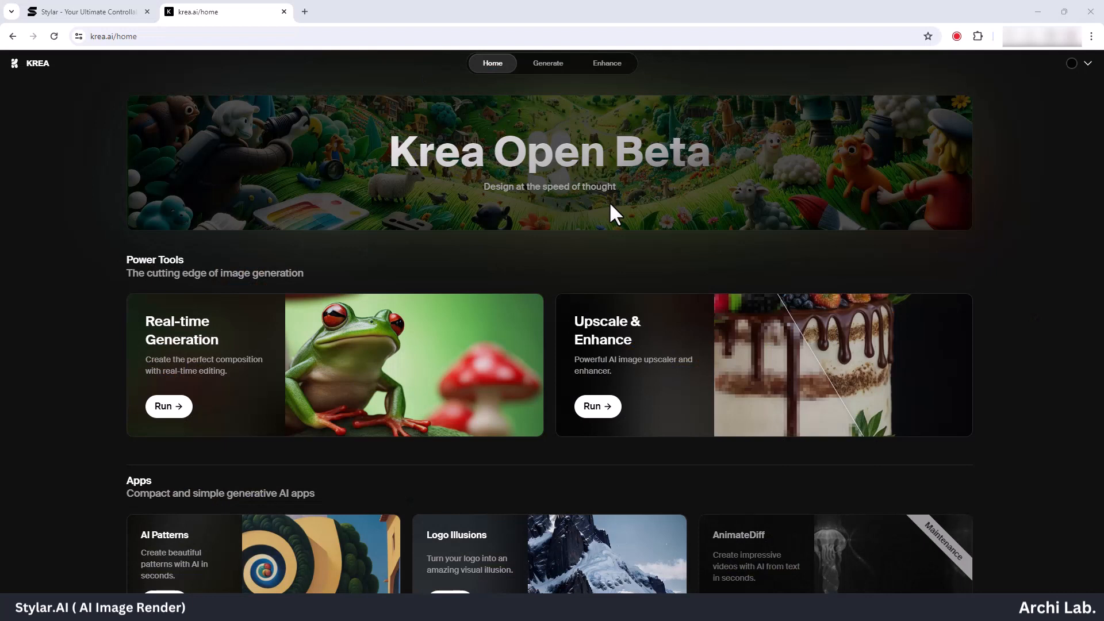
mouse_move(596, 161)
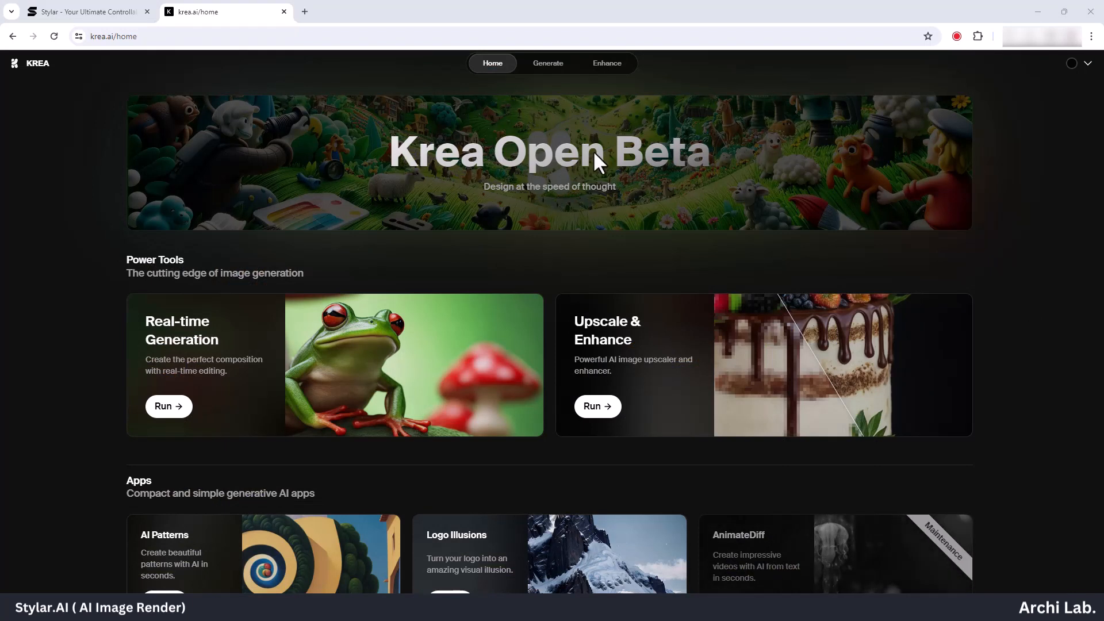
mouse_move(597, 408)
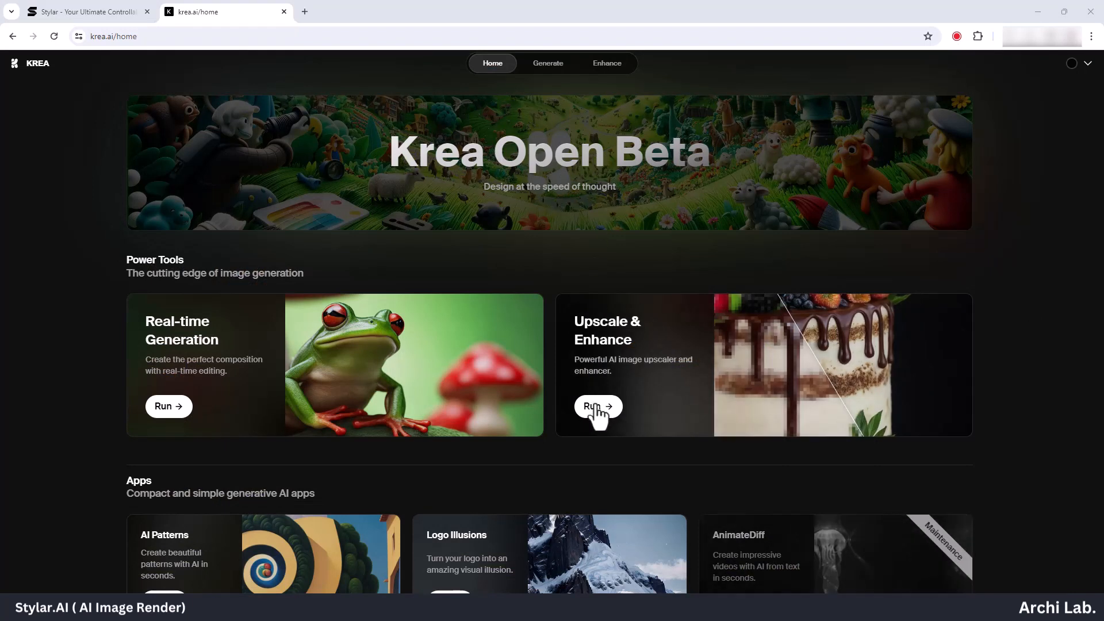
Step: Run Krea's Upscale & Enhance tool and start choosing an image to upload
left_click(595, 405)
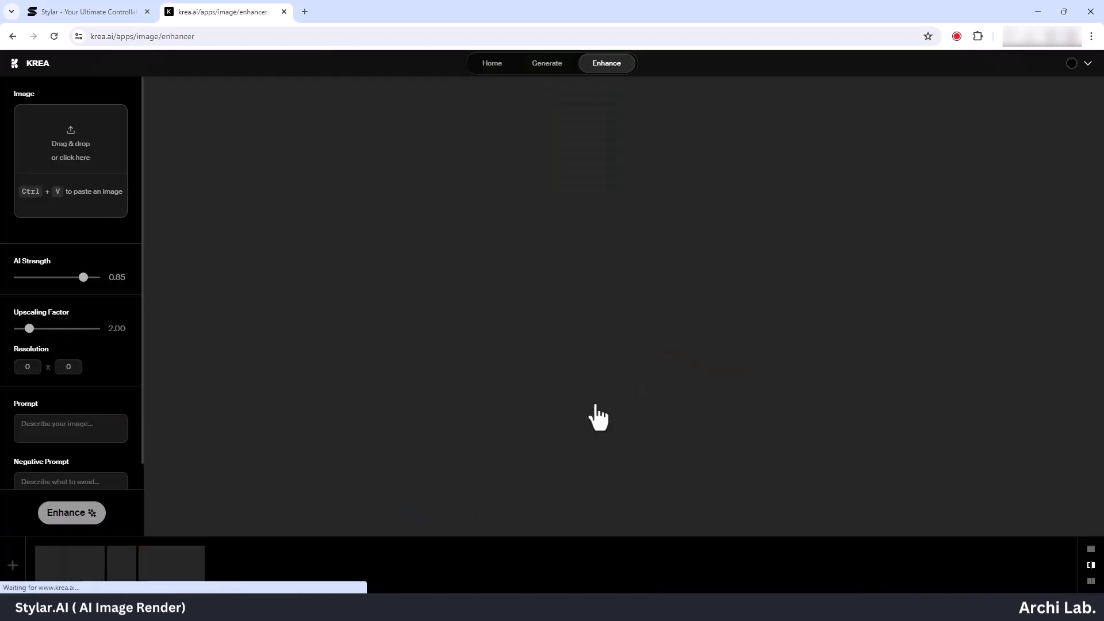
mouse_move(538, 311)
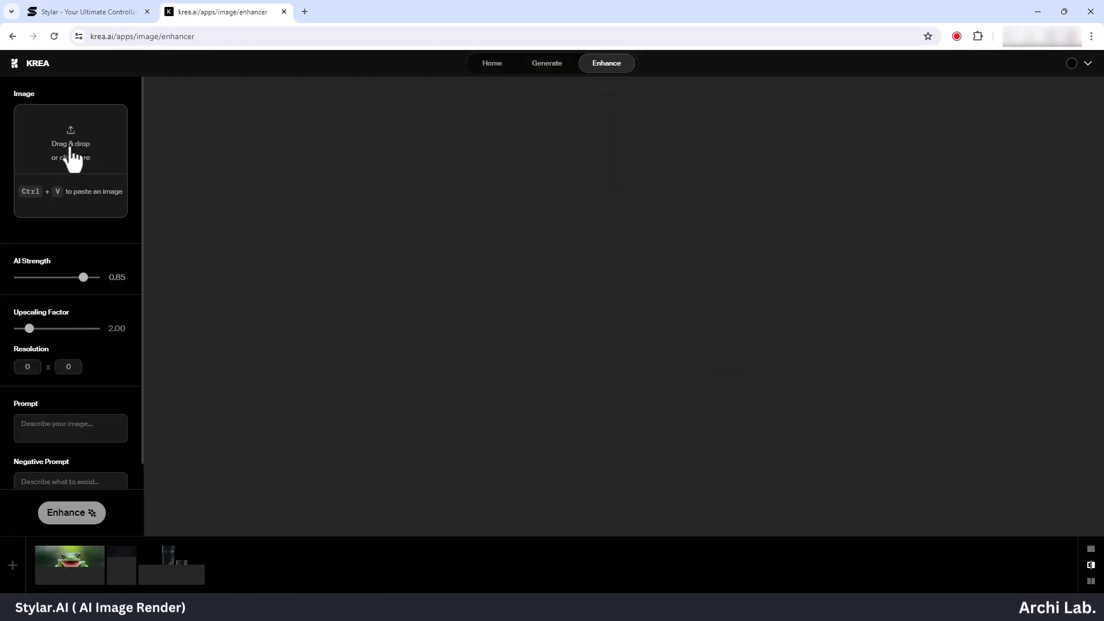
left_click(70, 141)
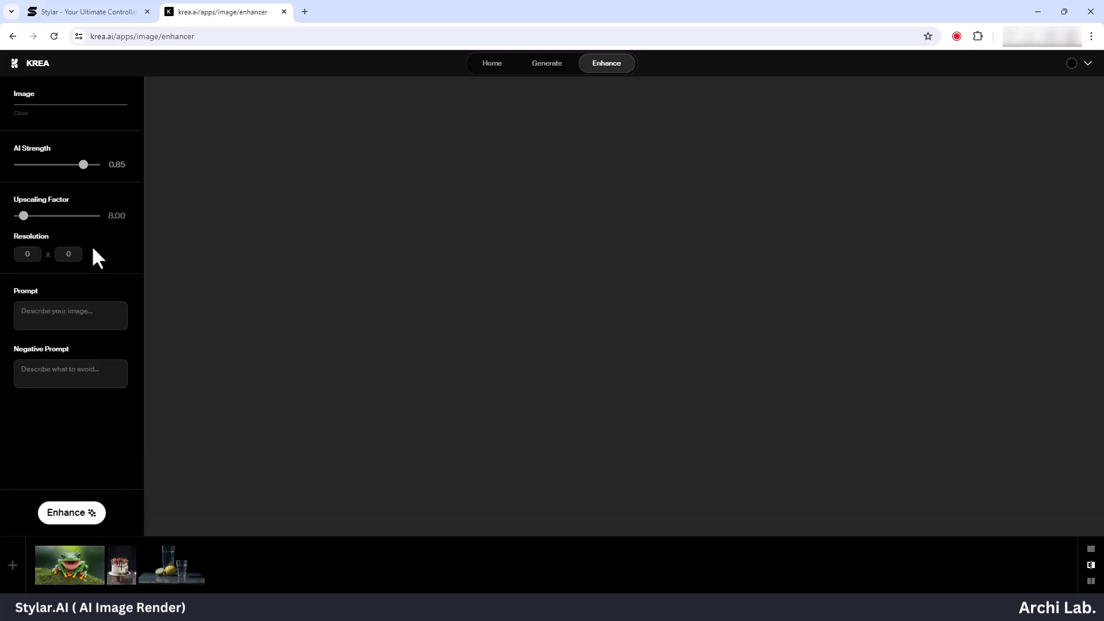
Step: Load the My Render house image, prompt "High details", and enhance it at 2× to 2048 × 2048
left_click(71, 112)
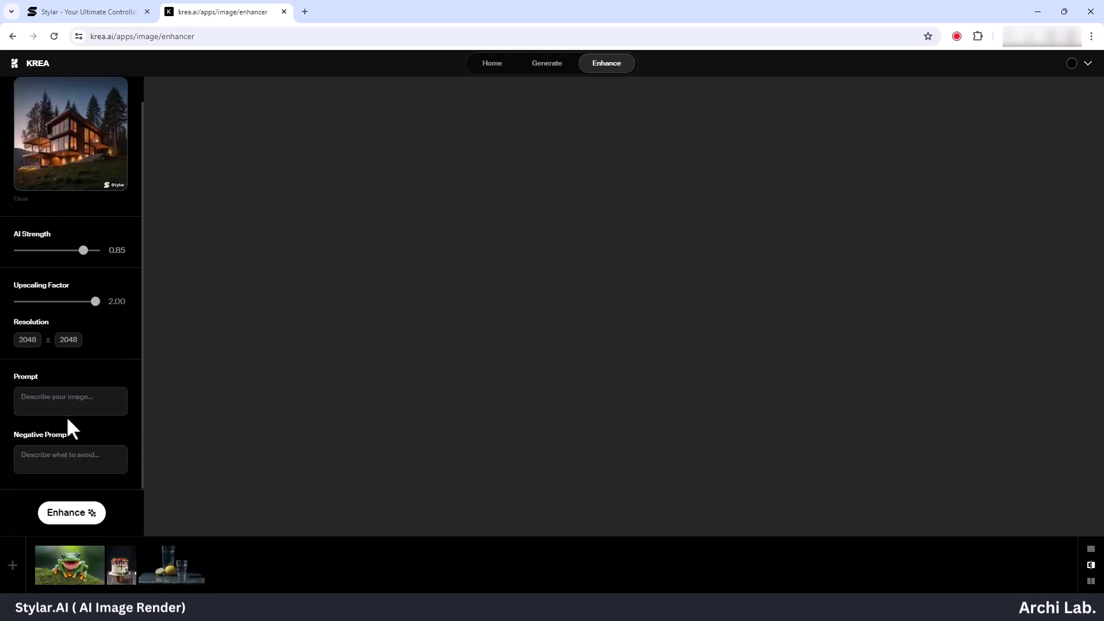
left_click(70, 401)
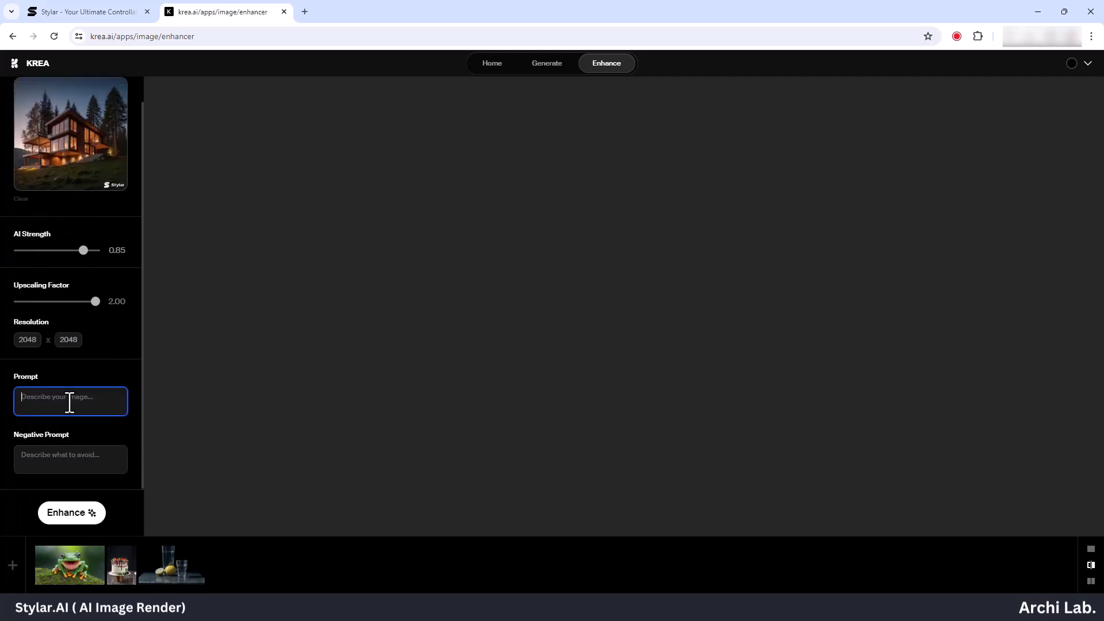
type("High d")
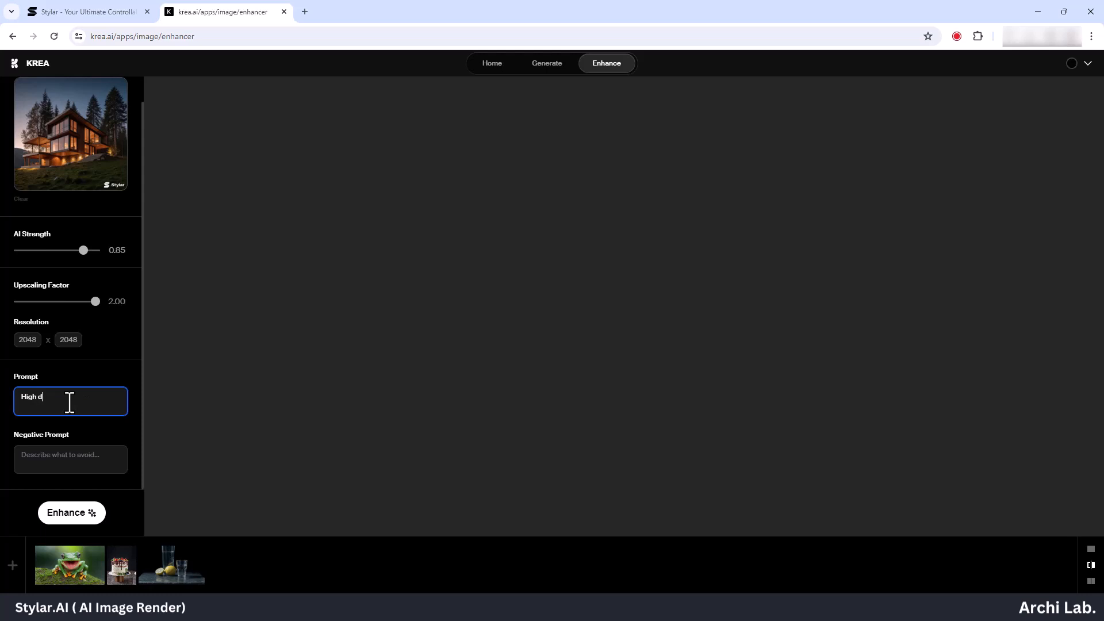
type("et")
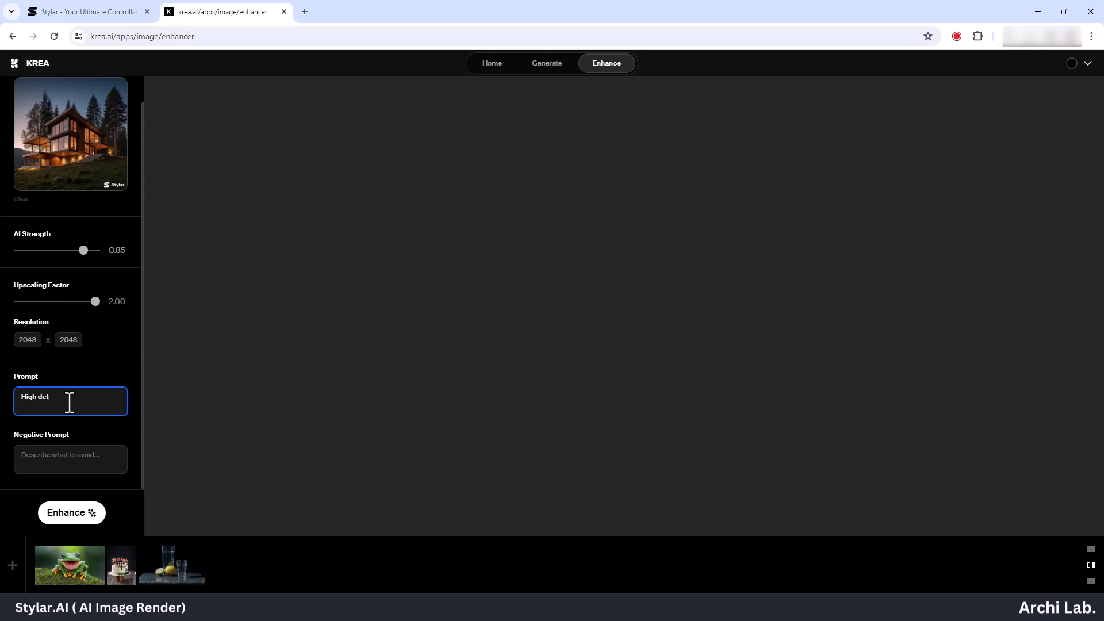
type("ails")
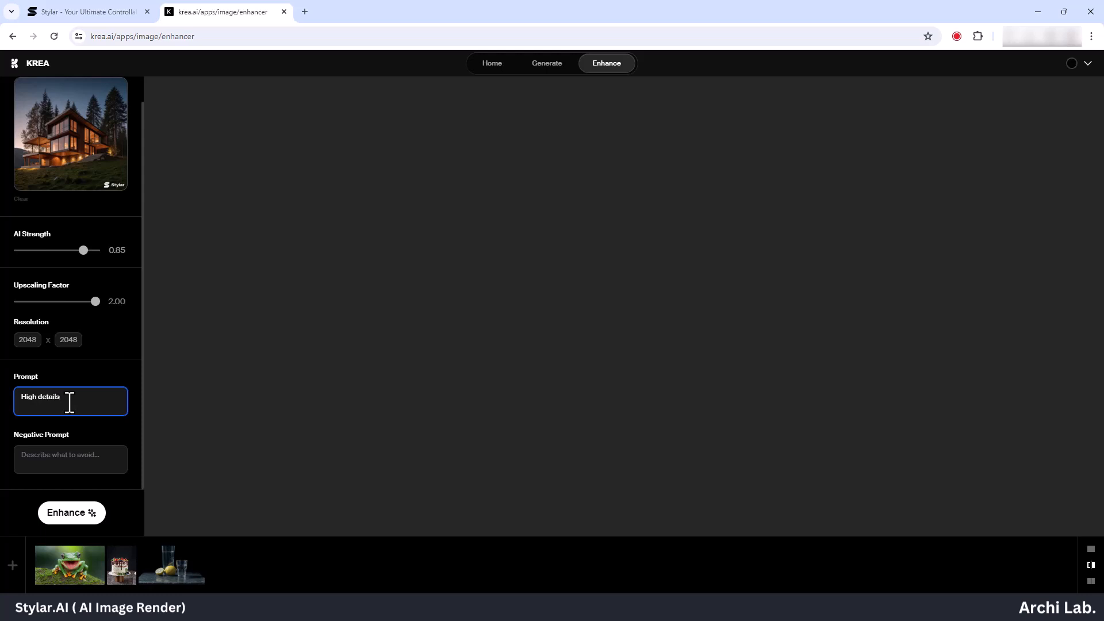
mouse_move(94, 502)
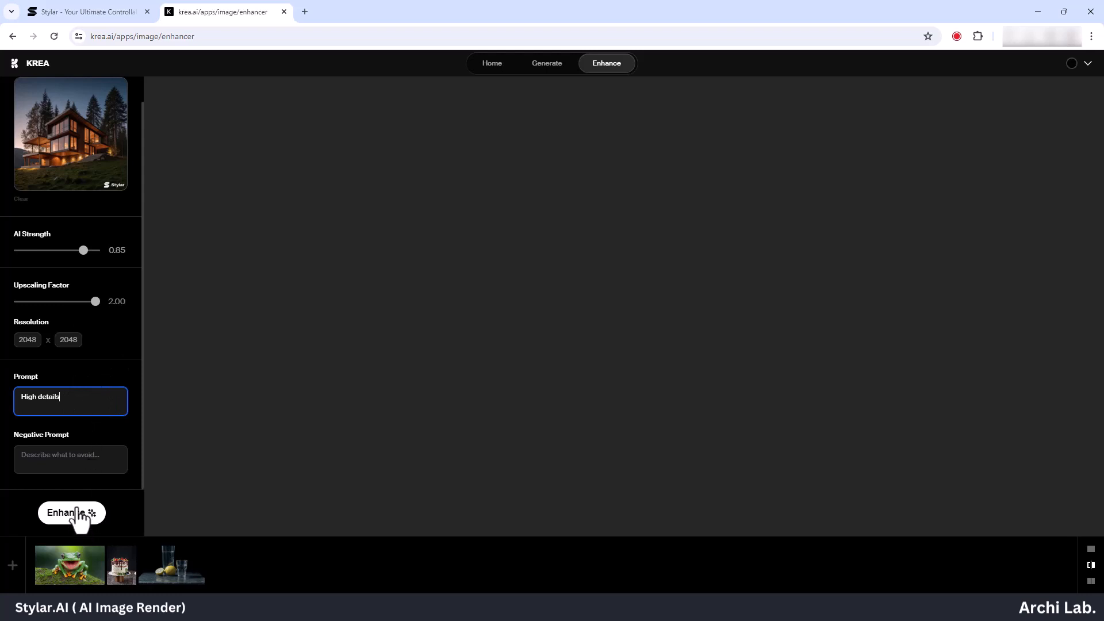
left_click(71, 513)
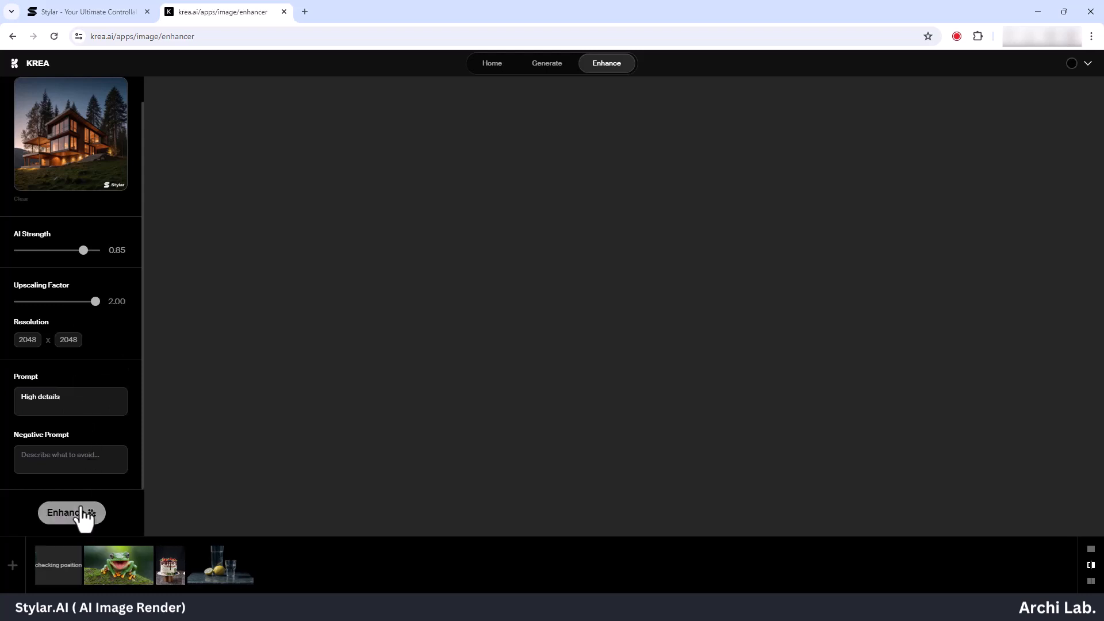
mouse_move(489, 496)
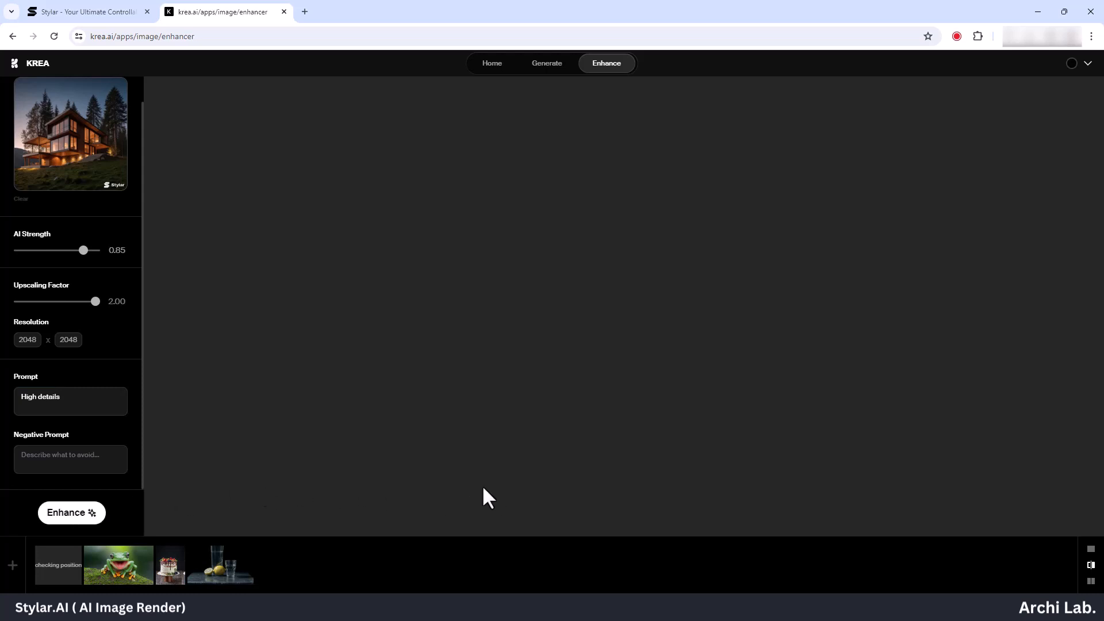